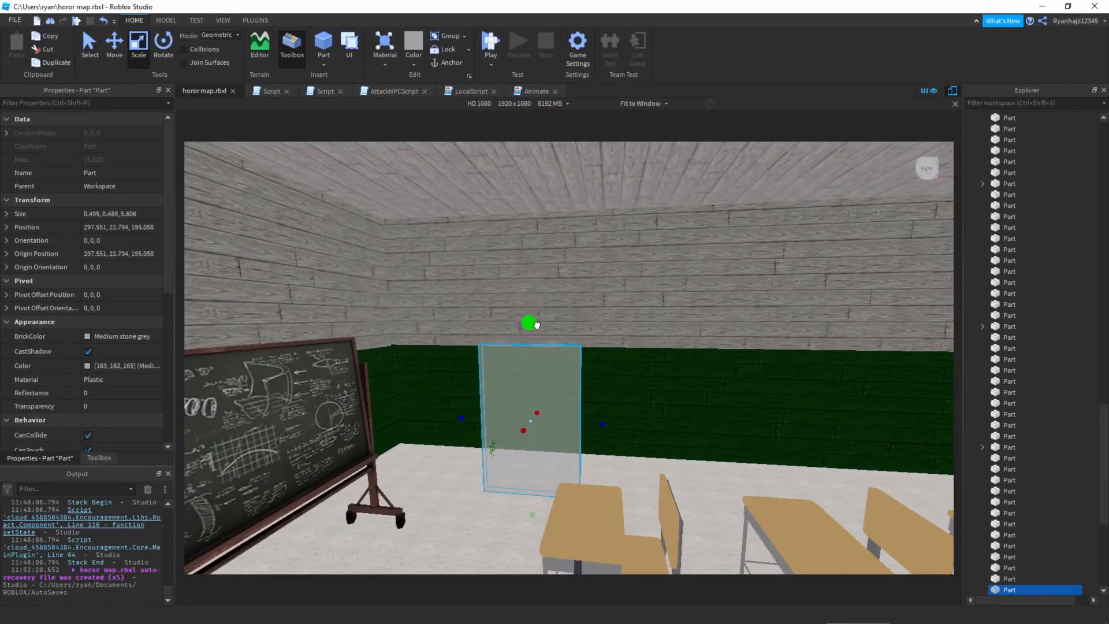
Launch the Rig Builder plugin from the Plugins tools and pick a rig option
{"action": "left_click", "coordinate": [254, 20]}
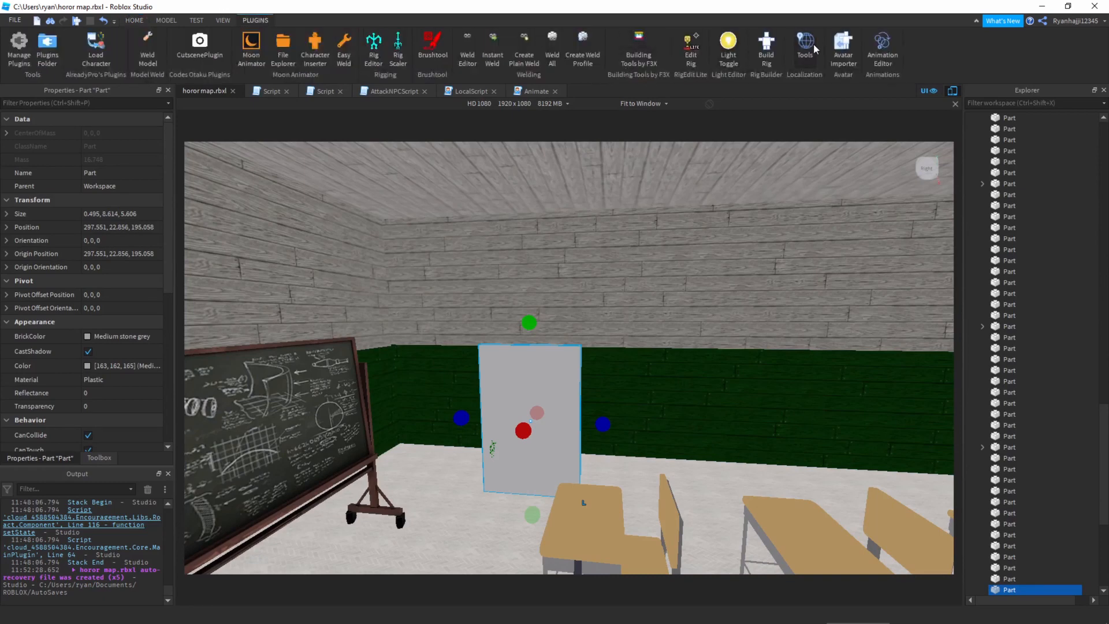
{"action": "left_click", "coordinate": [766, 39]}
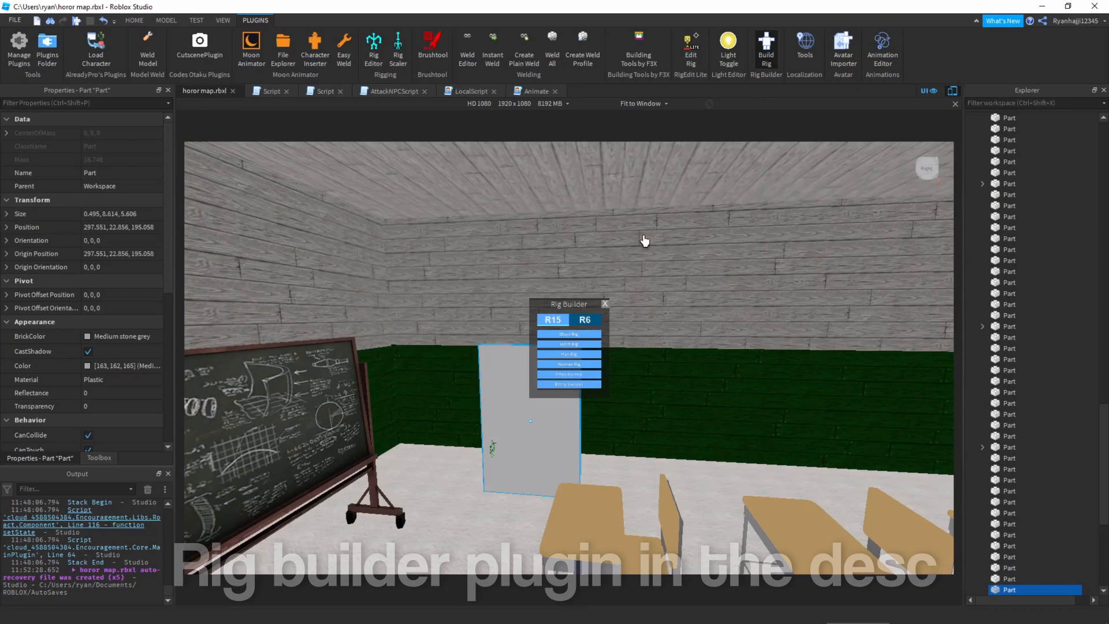
{"action": "mouse_move", "coordinate": [705, 228]}
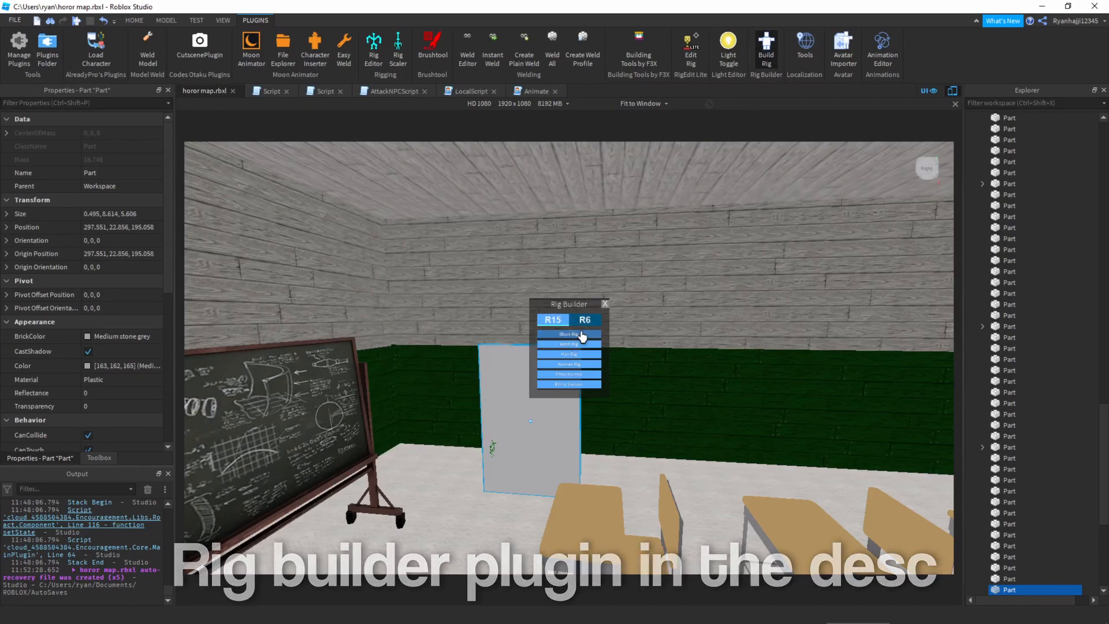
{"action": "left_click", "coordinate": [568, 333]}
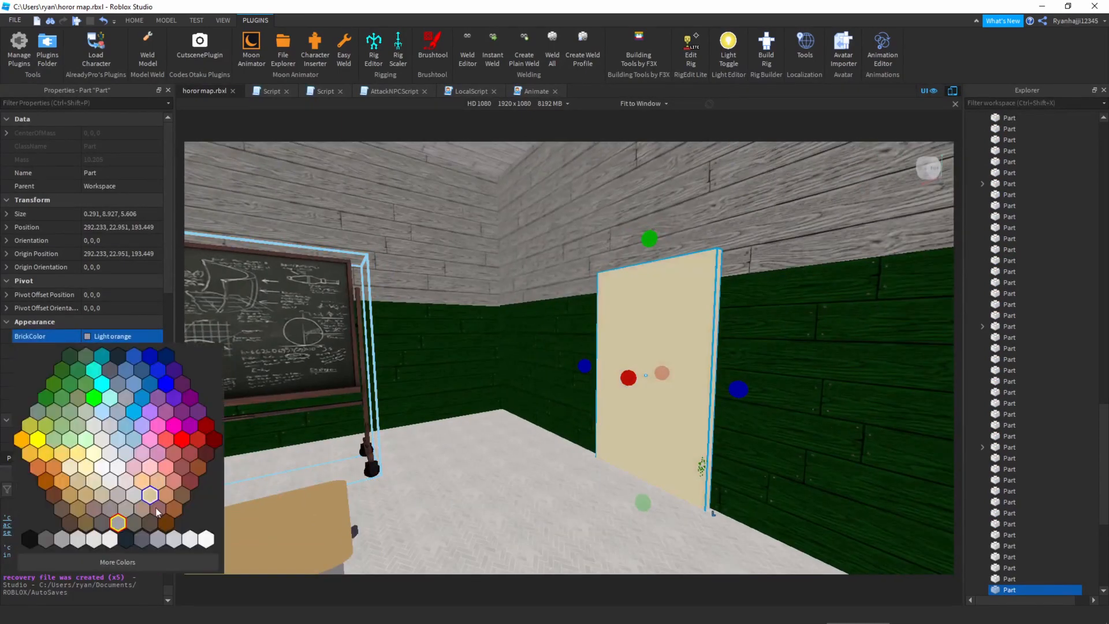
Set the door panel's BrickColor to Reddish brown
{"action": "left_click", "coordinate": [54, 495]}
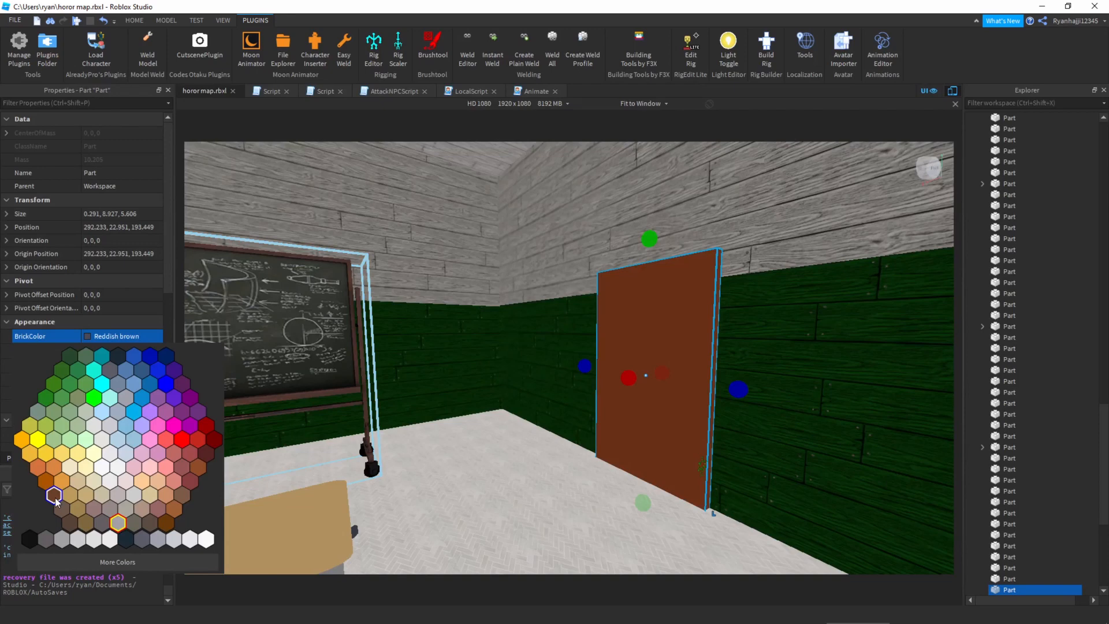
{"action": "left_click", "coordinate": [70, 522]}
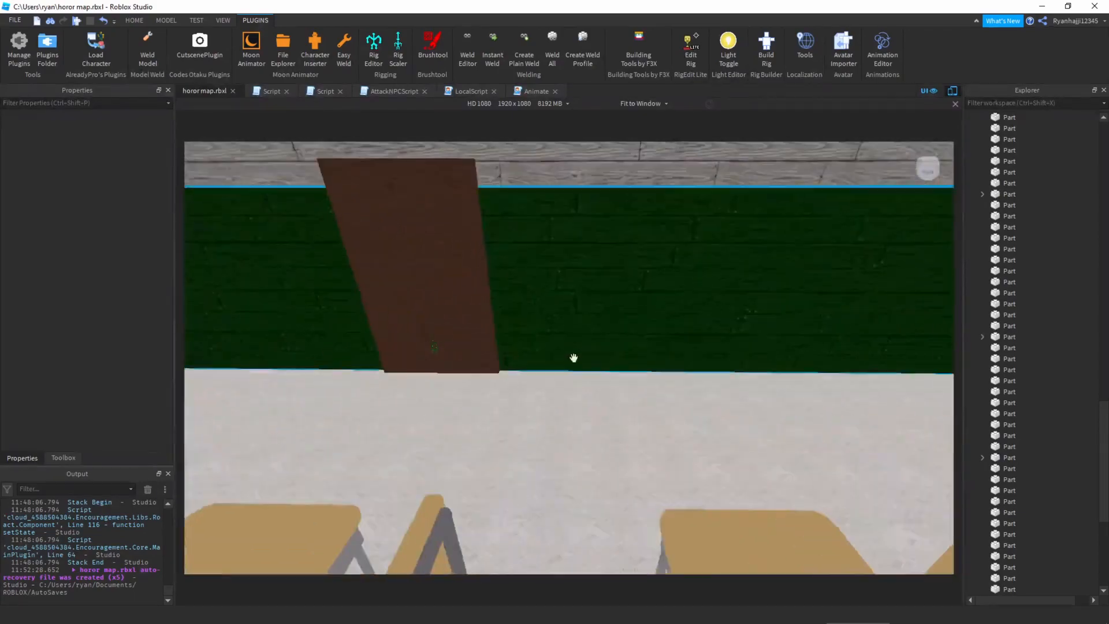
Insert a thin square sign panel, set move snap to 0.01 studs, and rotate the panel upright
{"action": "left_click", "coordinate": [133, 20]}
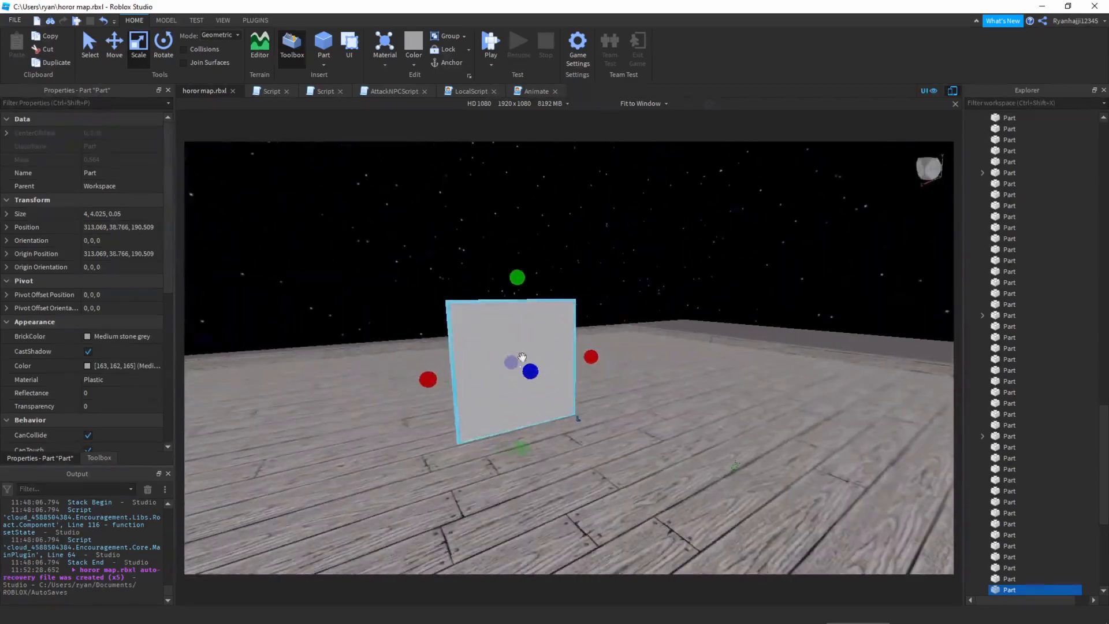
{"action": "left_click", "coordinate": [167, 20]}
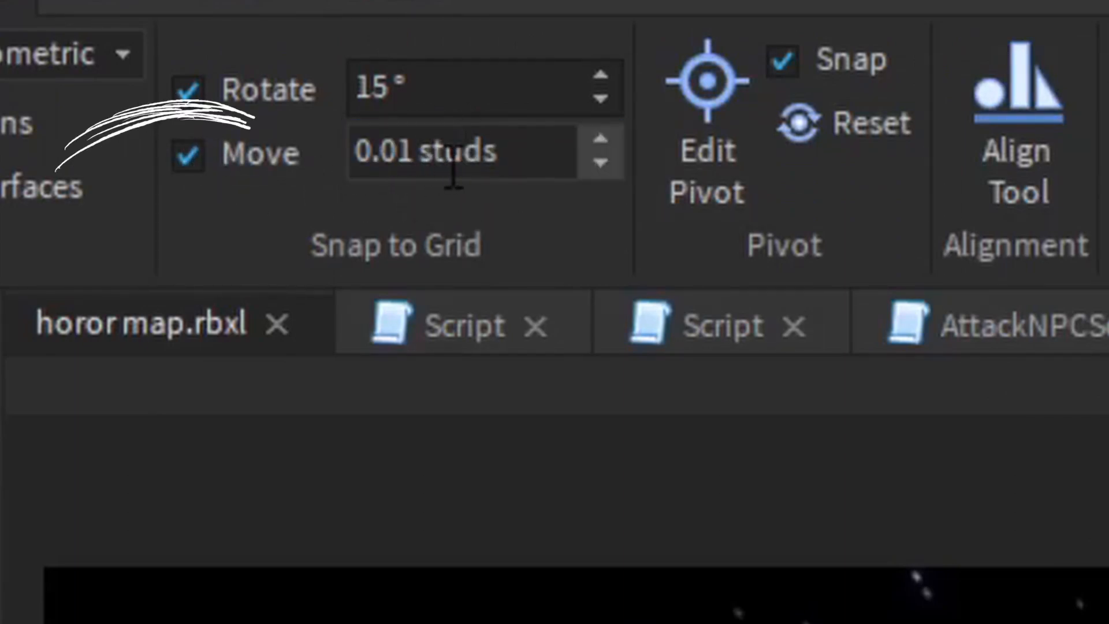
{"action": "left_click", "coordinate": [187, 152]}
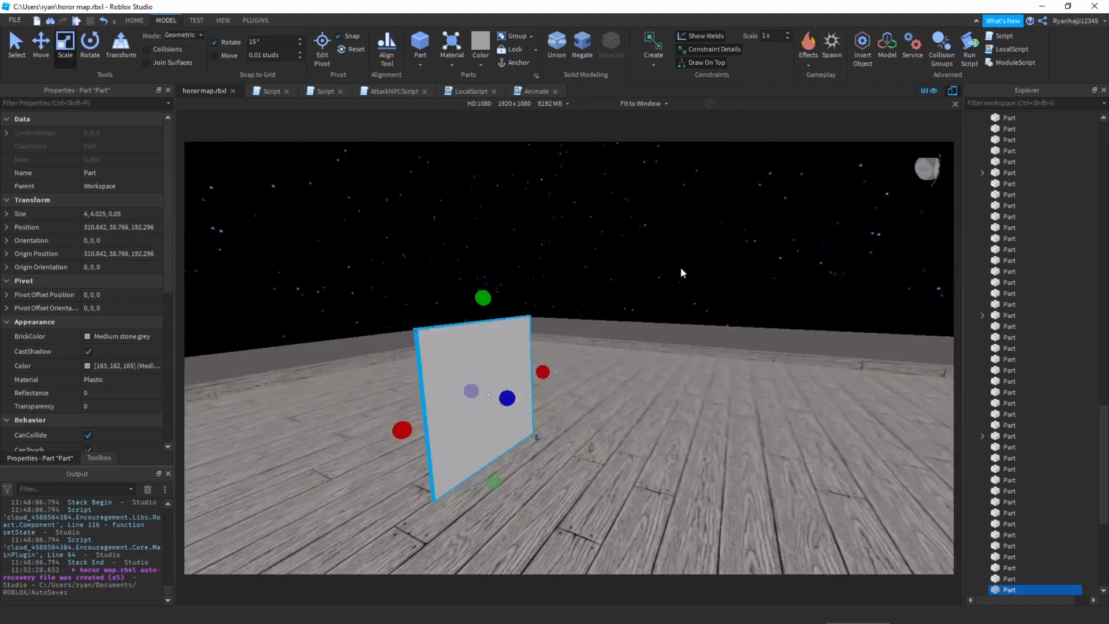
{"action": "left_click", "coordinate": [89, 44]}
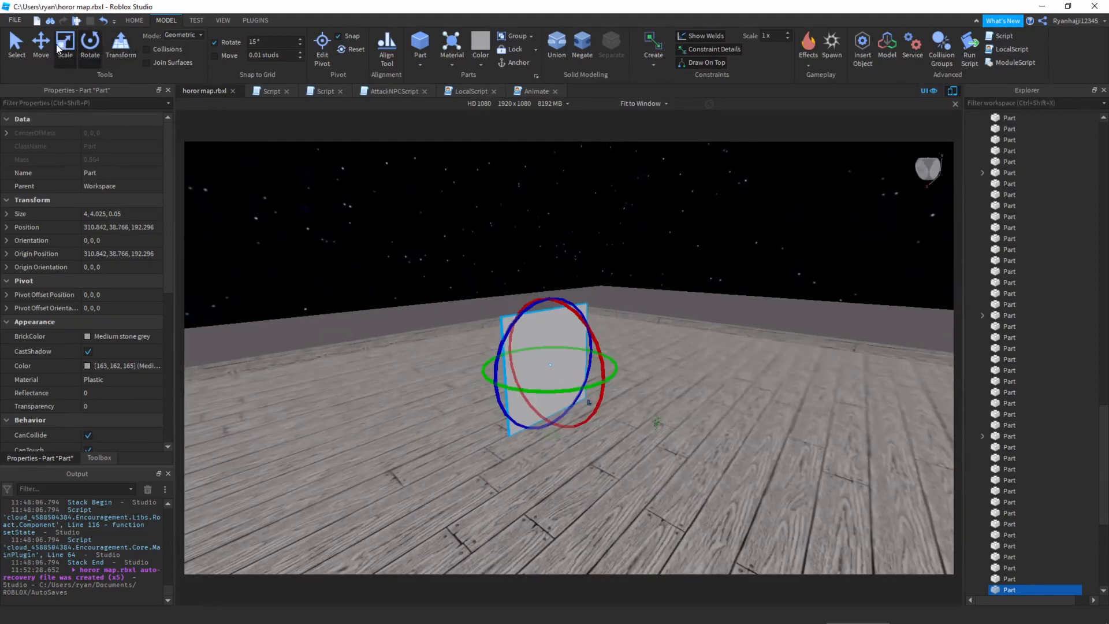
{"action": "left_click", "coordinate": [40, 44]}
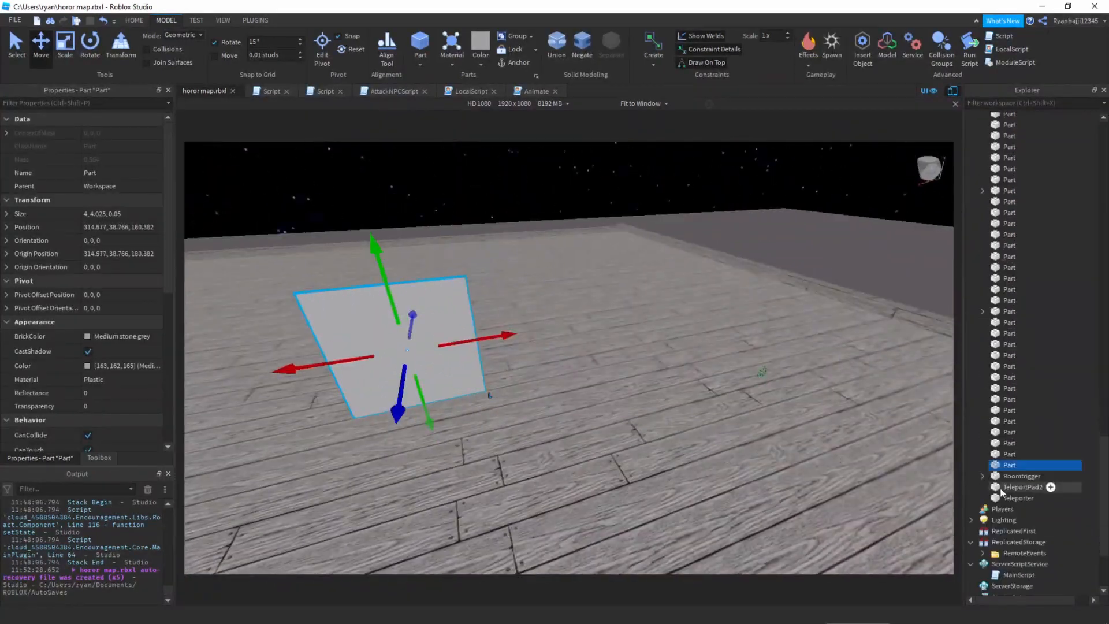
Insert a SurfaceGui as a child of the sign panel part
{"action": "left_click", "coordinate": [1009, 465]}
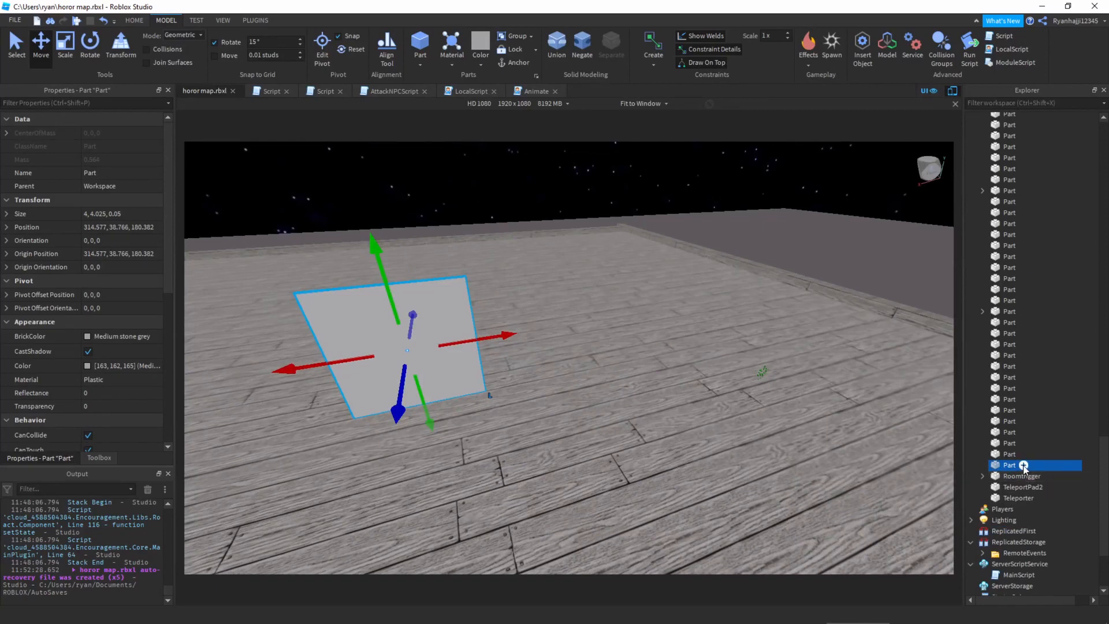
{"action": "left_click", "coordinate": [1023, 466]}
{"action": "type", "text": "su"}
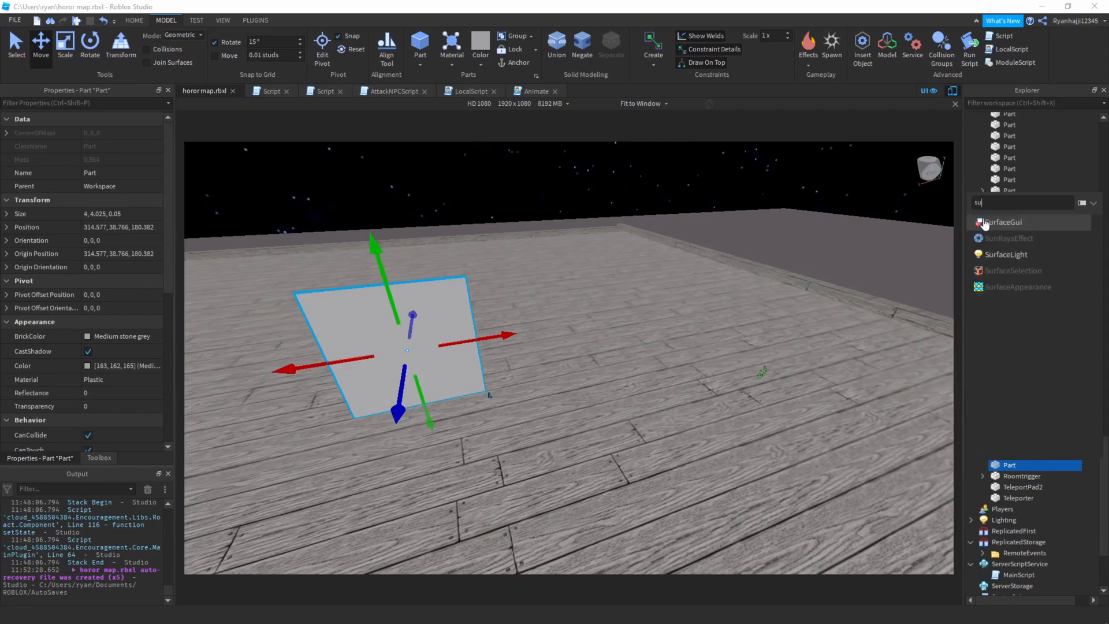
{"action": "left_click", "coordinate": [1001, 222]}
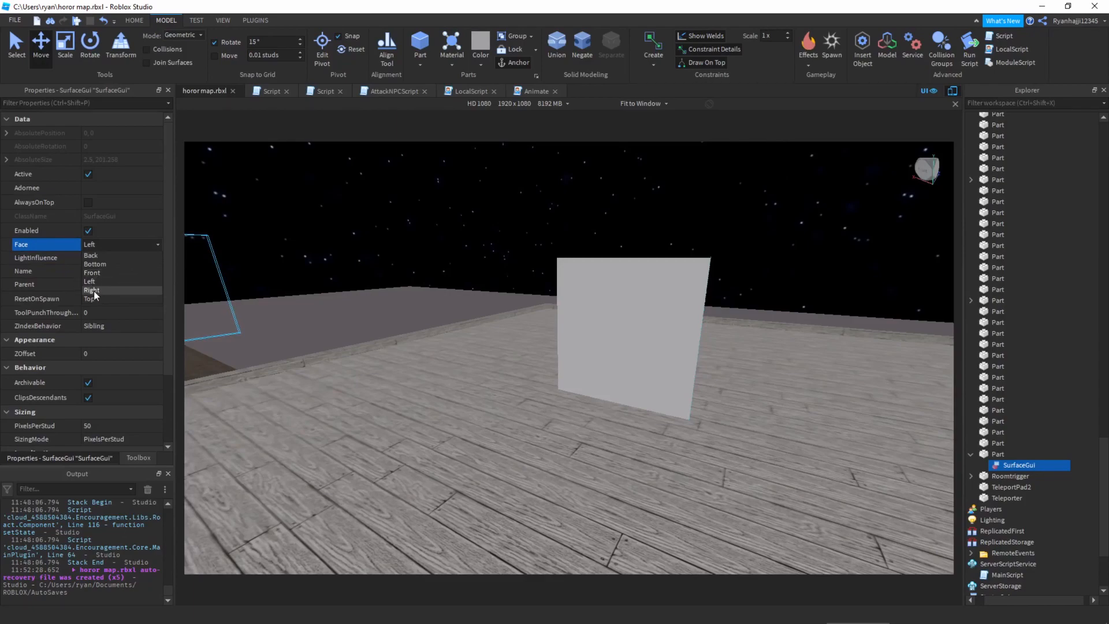
Set the SurfaceGui's Face property to Back after trying Right and Bottom
{"action": "left_click", "coordinate": [91, 290]}
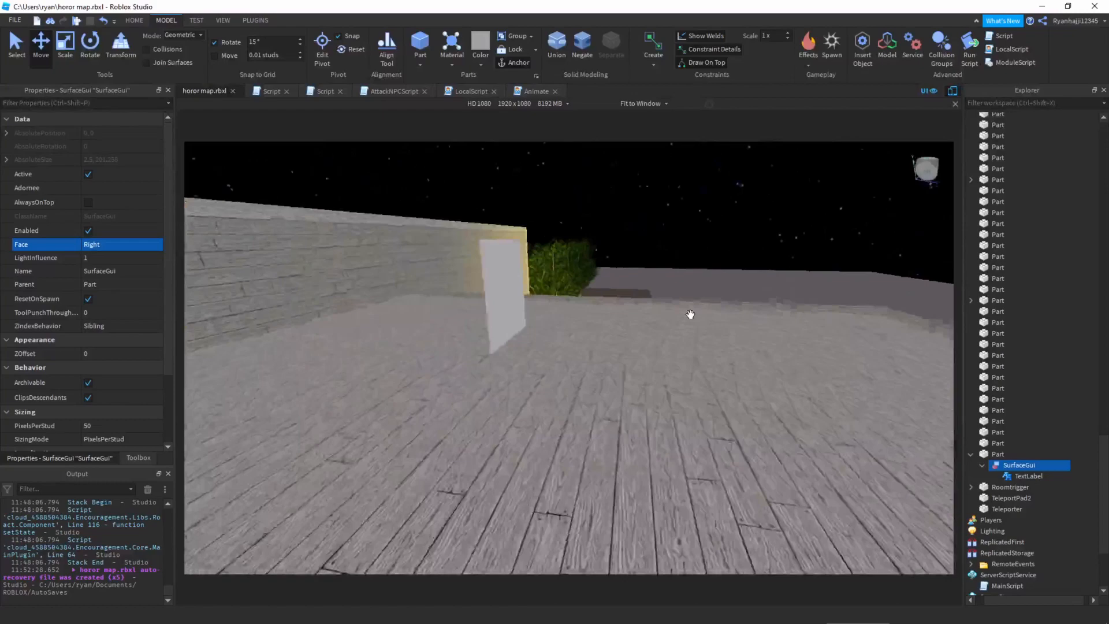
{"action": "left_click", "coordinate": [120, 244]}
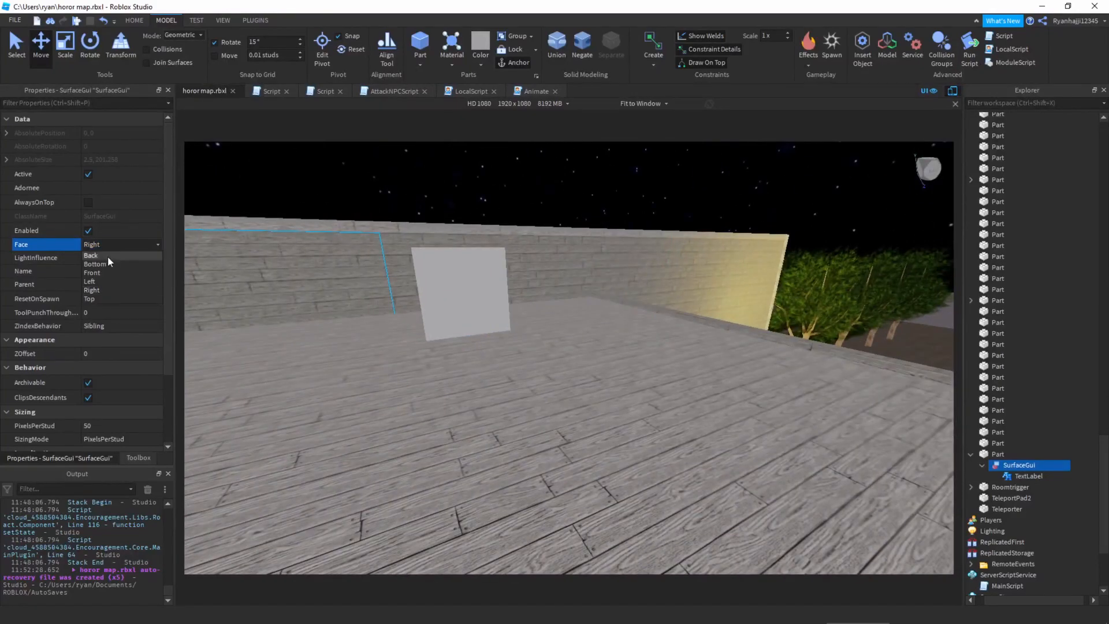
{"action": "left_click", "coordinate": [94, 264]}
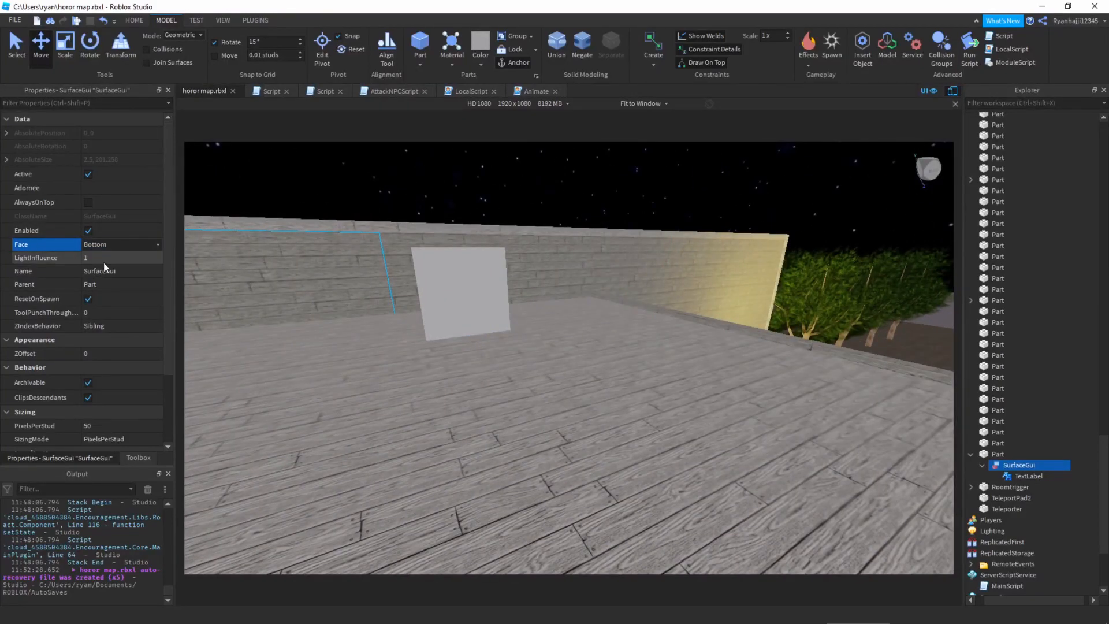
{"action": "left_click", "coordinate": [120, 244]}
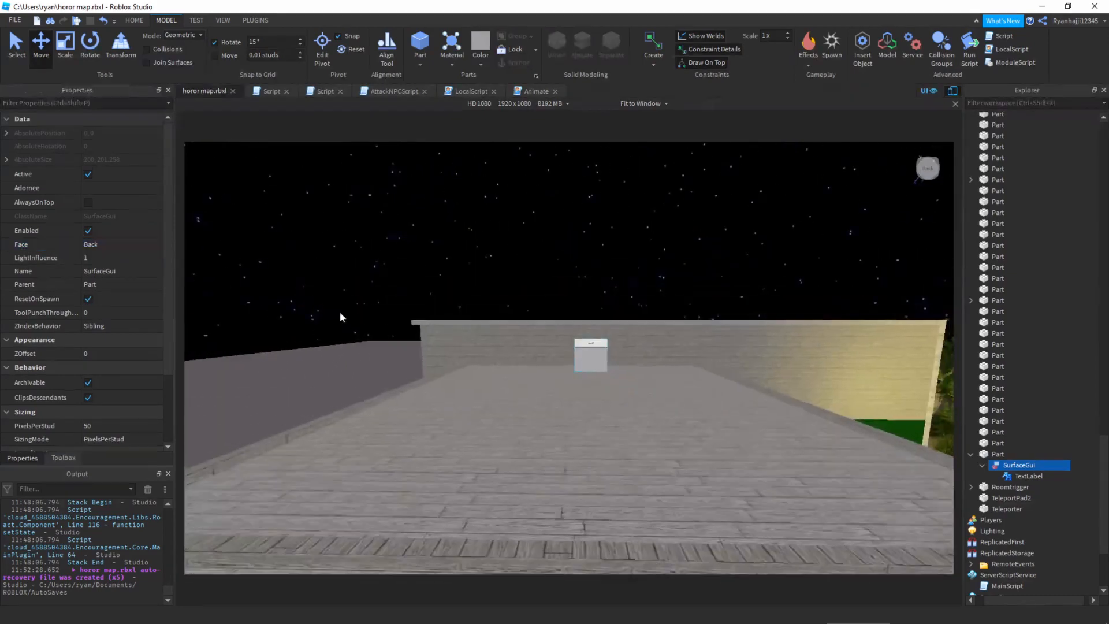
Make the TextLabel read DO NOT ENTER! in the SpecialElite font with a transparent background
{"action": "left_click", "coordinate": [1013, 490]}
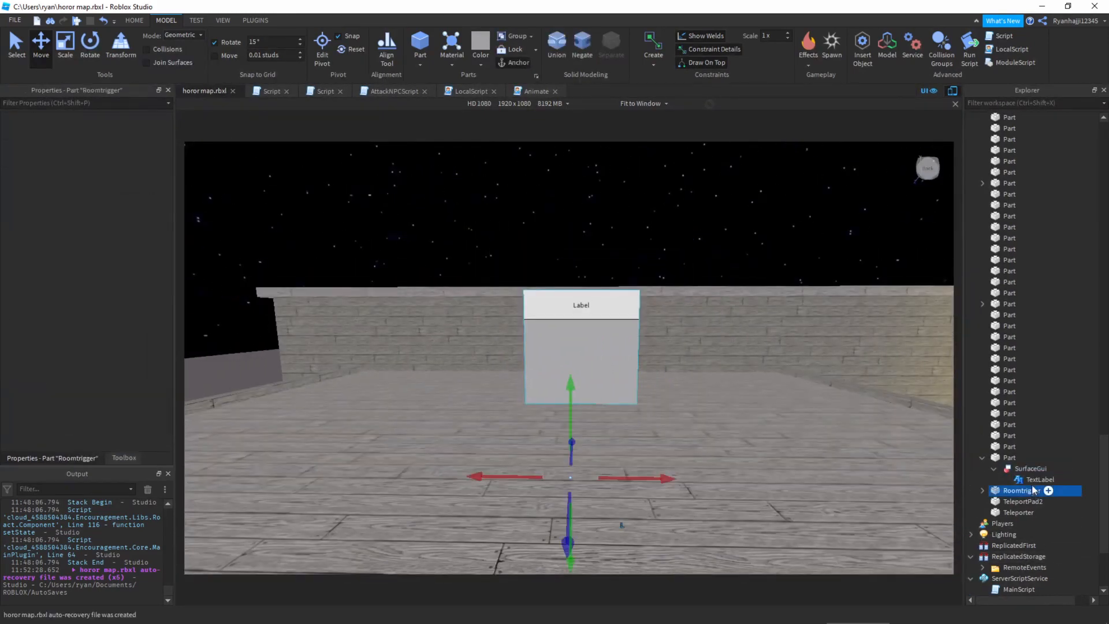
{"action": "left_click", "coordinate": [1039, 479]}
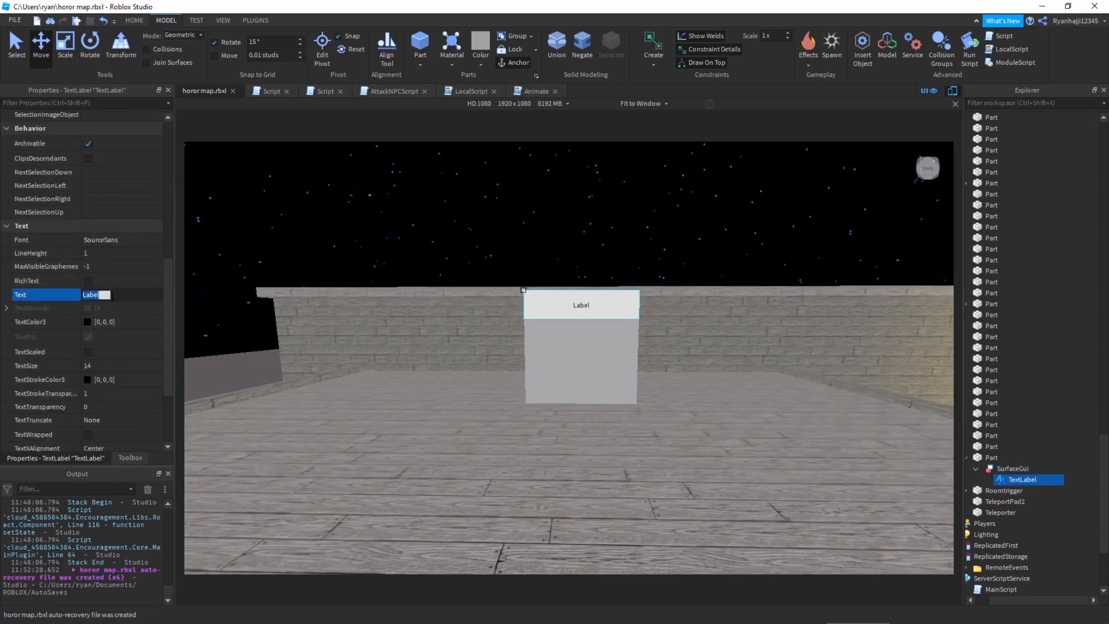
{"action": "type", "text": "DON"}
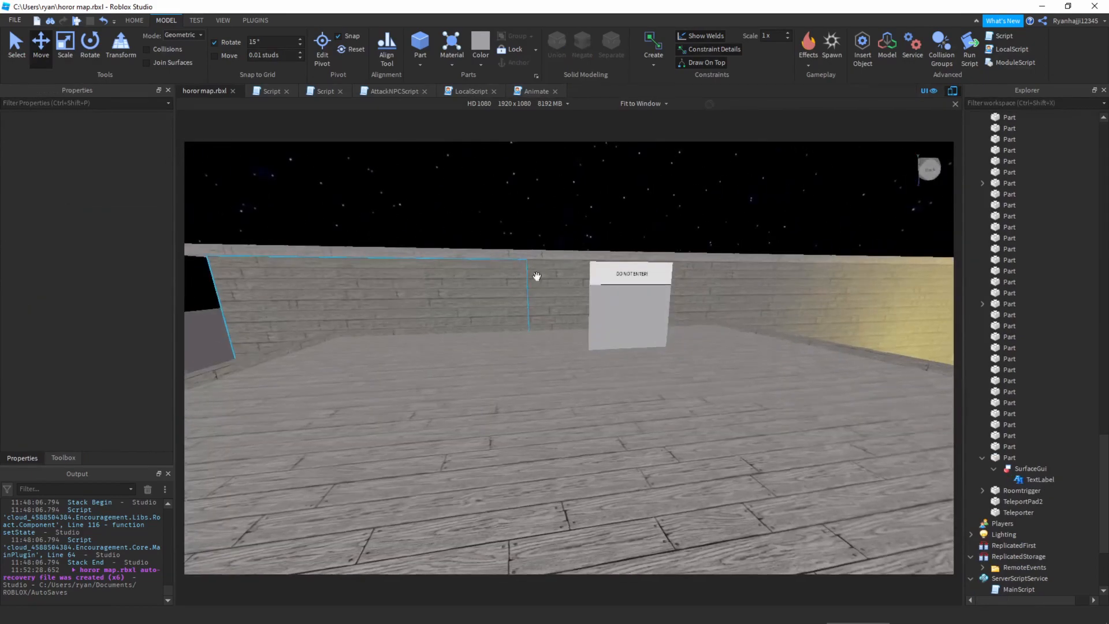
{"action": "left_click", "coordinate": [1039, 478]}
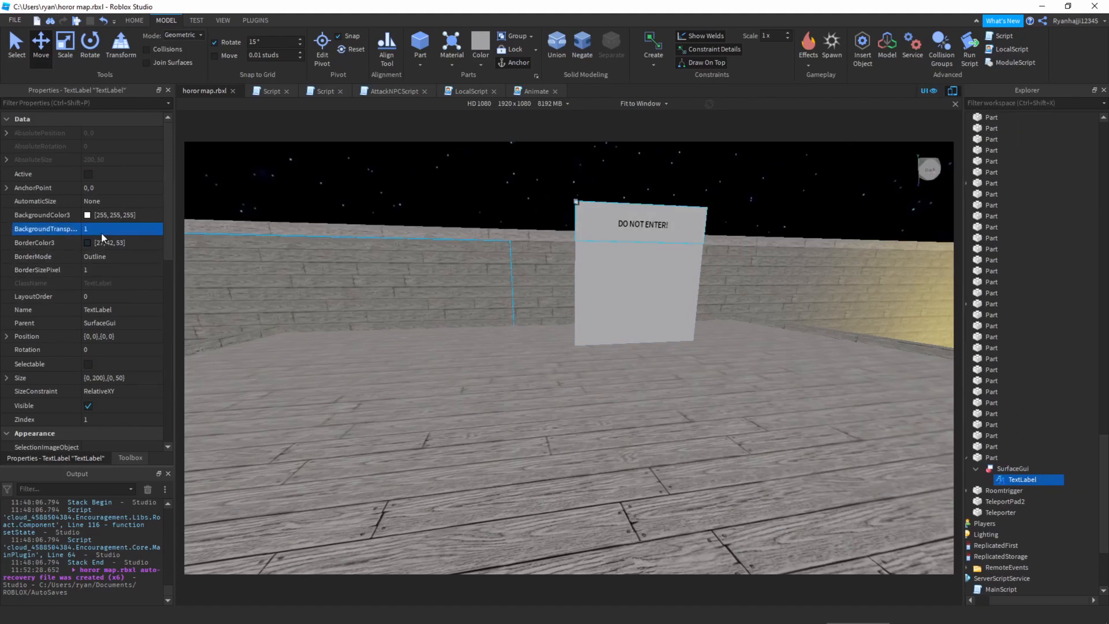
{"action": "scroll", "scroll_direction": "down", "scroll_amount": 3}
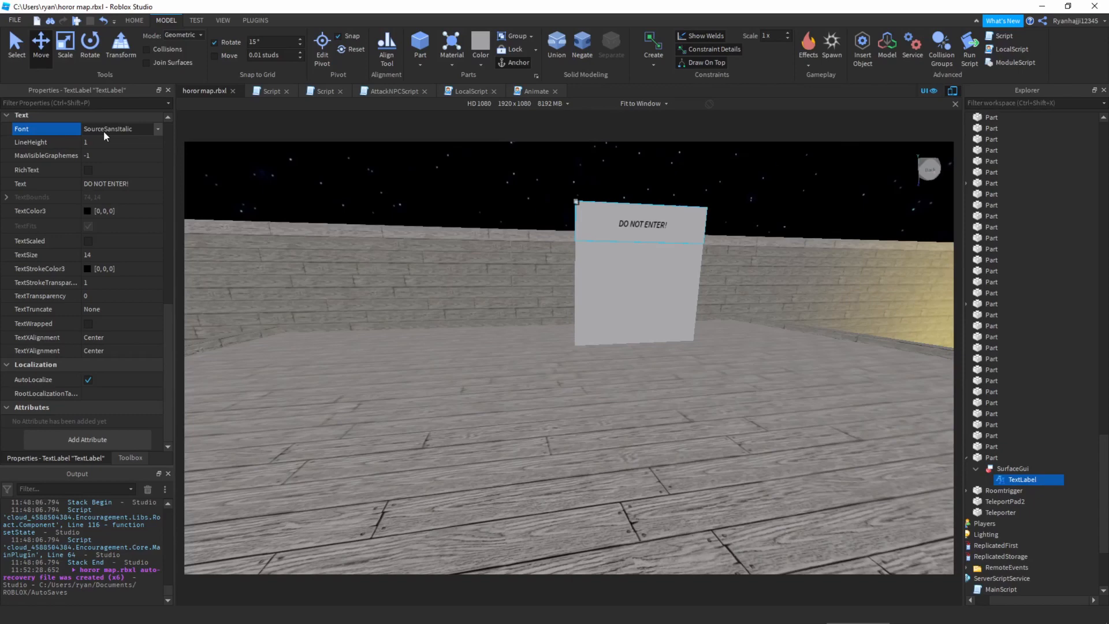
{"action": "left_click", "coordinate": [120, 128]}
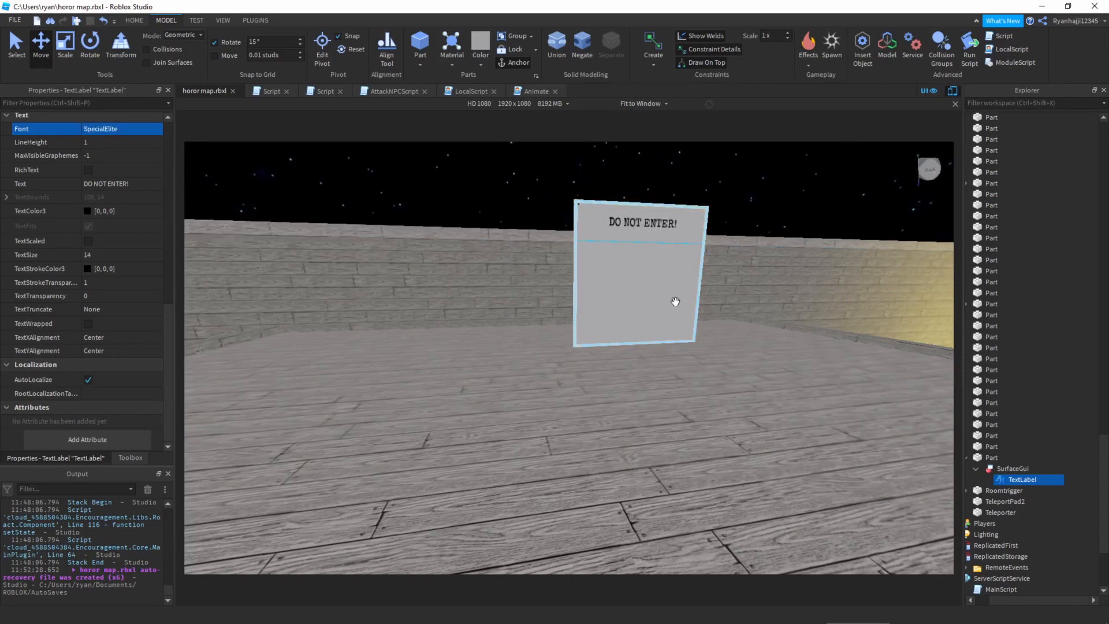
Enable TextScaled on the sign's TextLabel so the text fits the panel
{"action": "left_click", "coordinate": [1009, 457]}
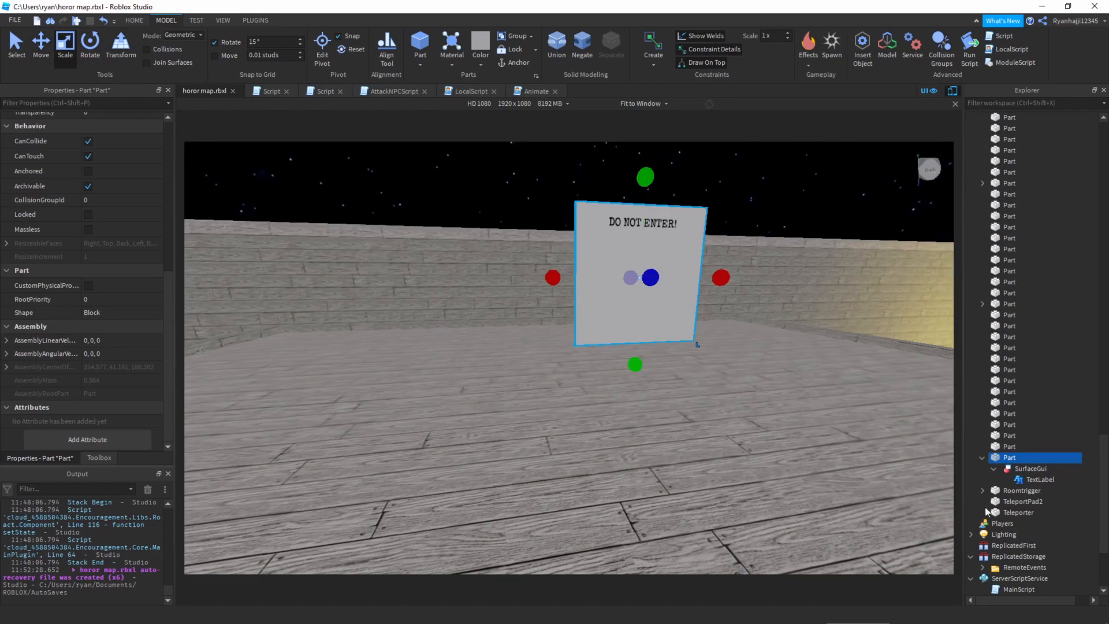
{"action": "left_click", "coordinate": [1037, 479]}
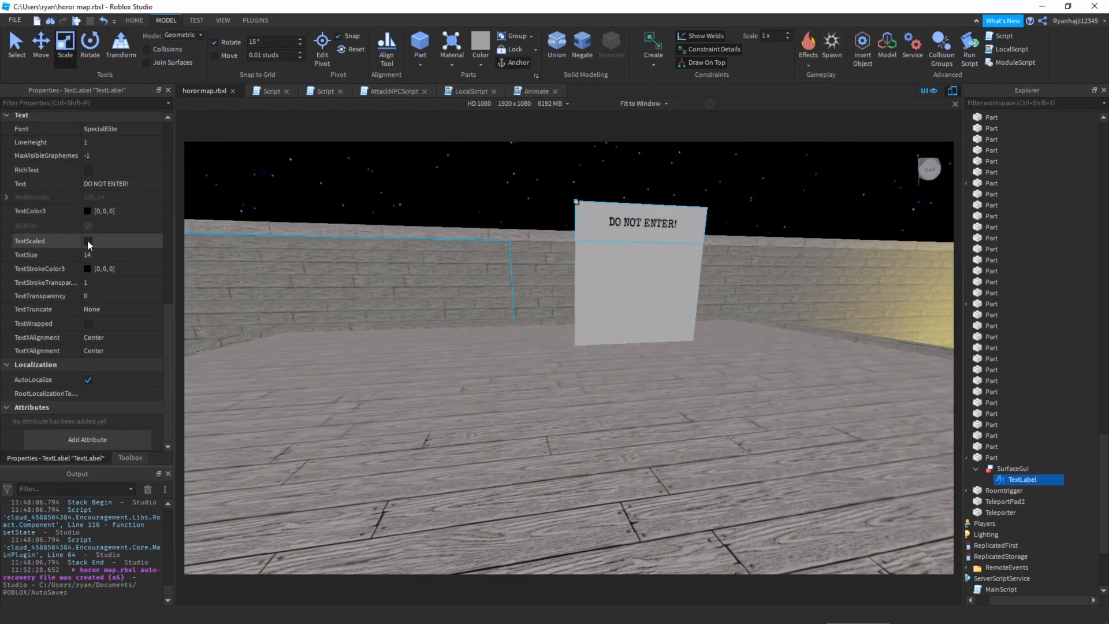
{"action": "left_click", "coordinate": [1012, 468]}
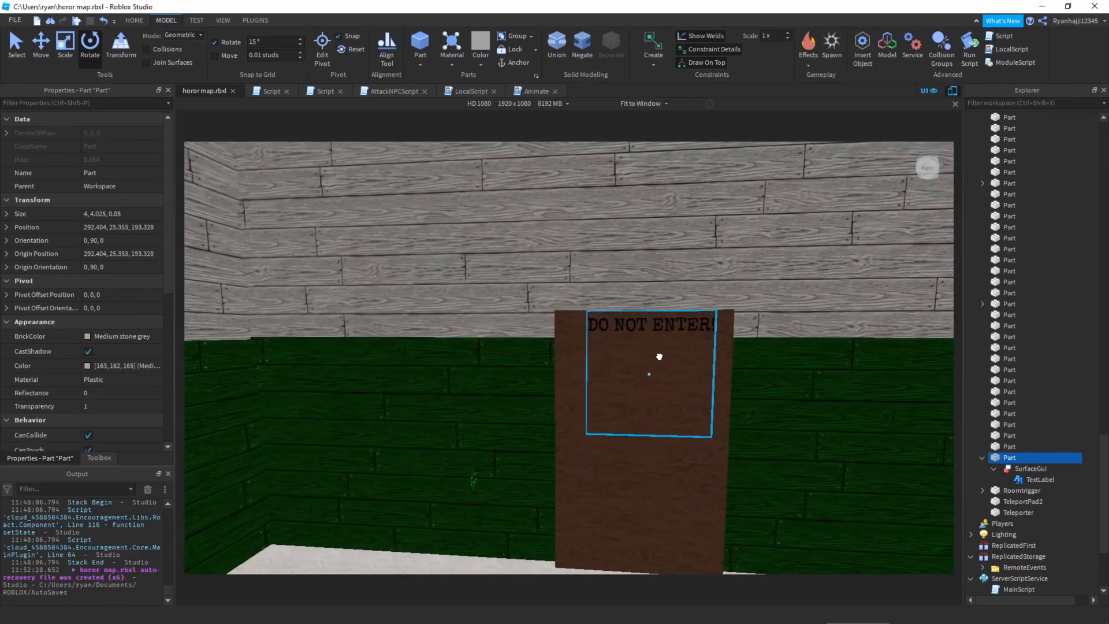
Set the sign TextLabel's TextColor3 to white
{"action": "left_click", "coordinate": [89, 43]}
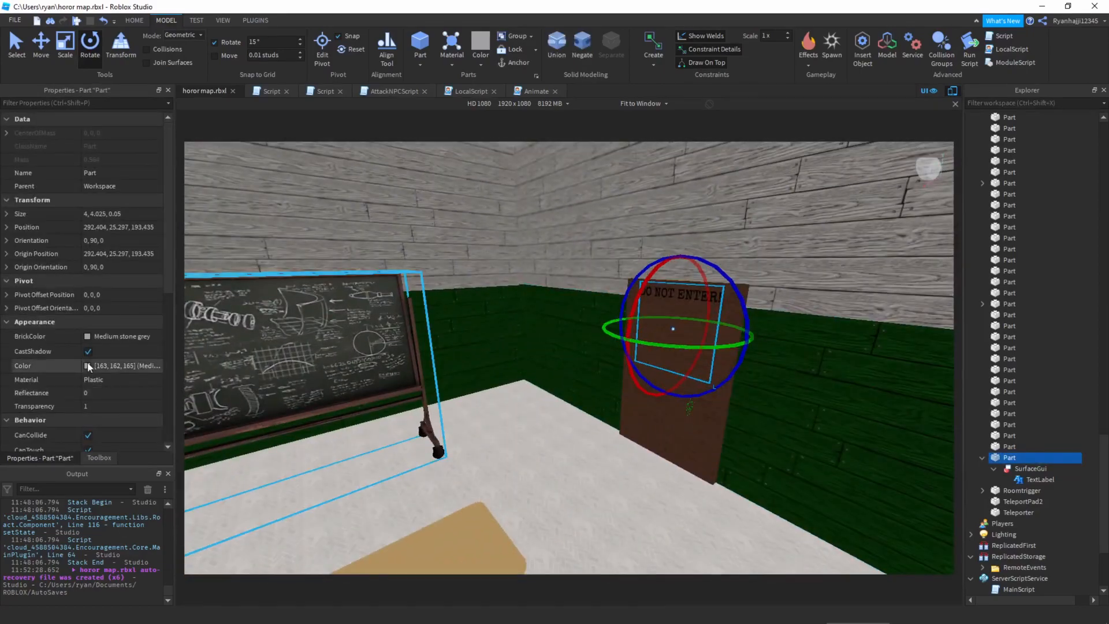
{"action": "left_click", "coordinate": [1040, 479]}
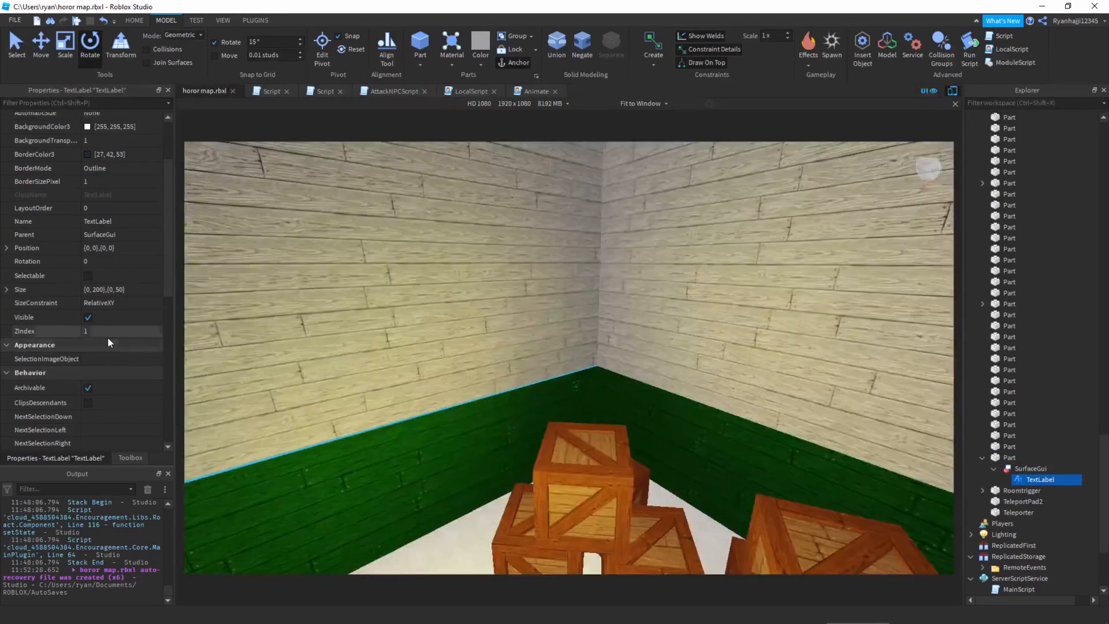
{"action": "scroll", "scroll_direction": "down", "scroll_amount": 3}
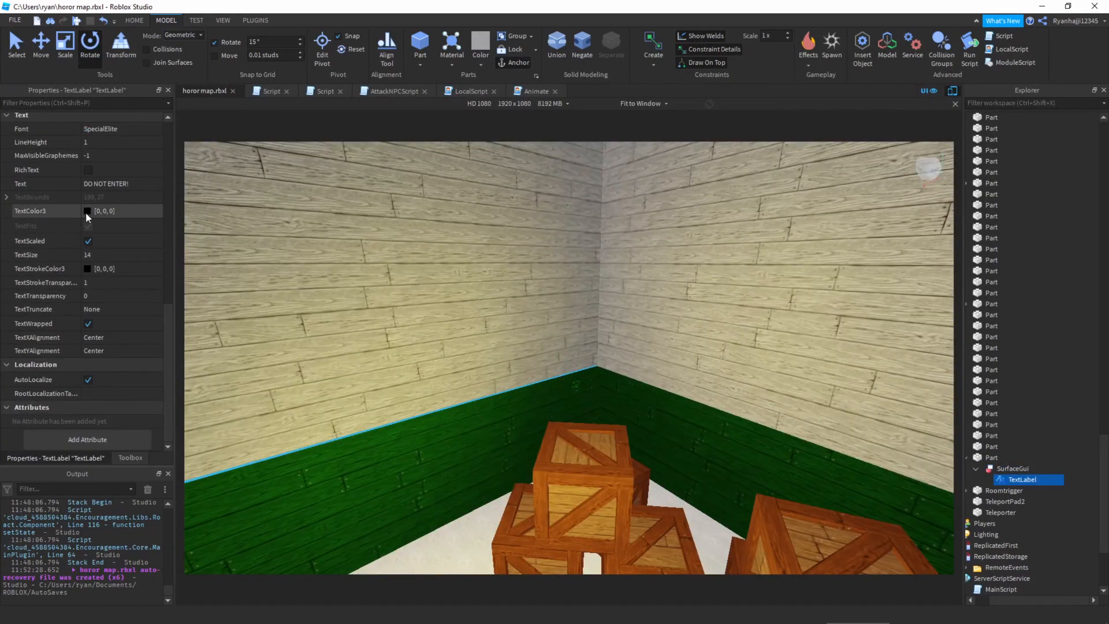
{"action": "left_click", "coordinate": [86, 210]}
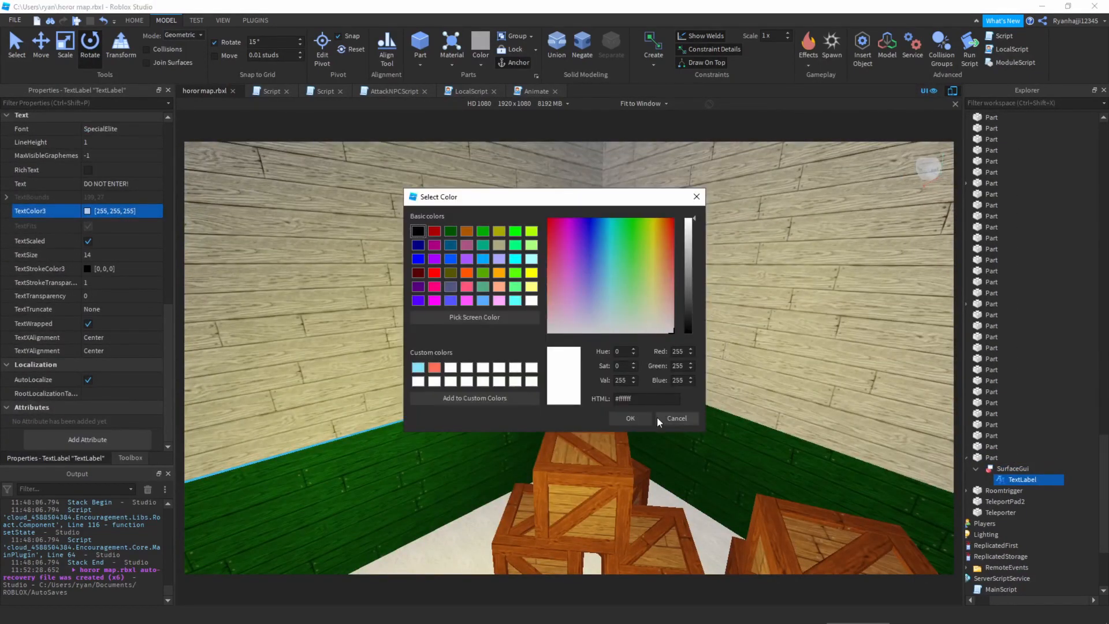
{"action": "left_click", "coordinate": [629, 418]}
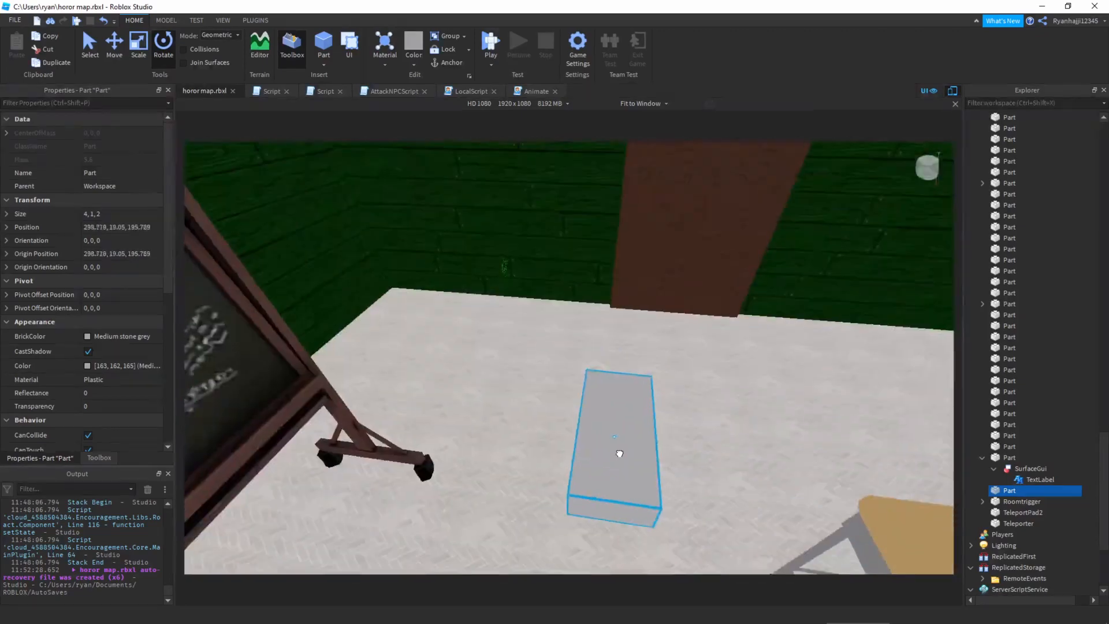
Resize the new part to stand against the door and anchor it
{"action": "left_click", "coordinate": [114, 42]}
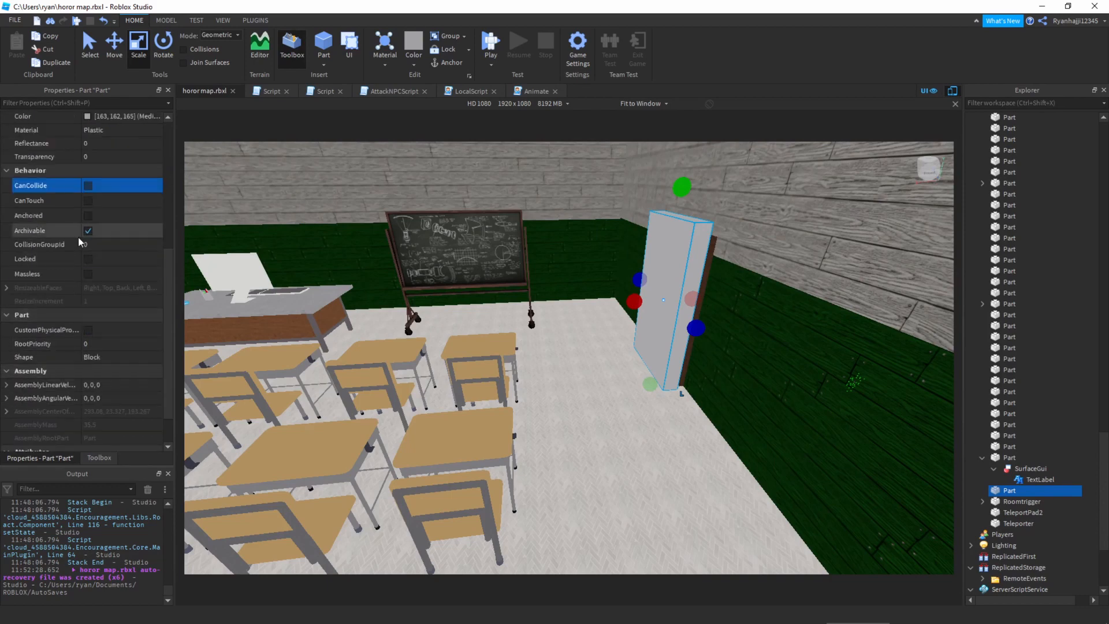
{"action": "left_click", "coordinate": [88, 215]}
{"action": "type", "text": "TeleportPad1"}
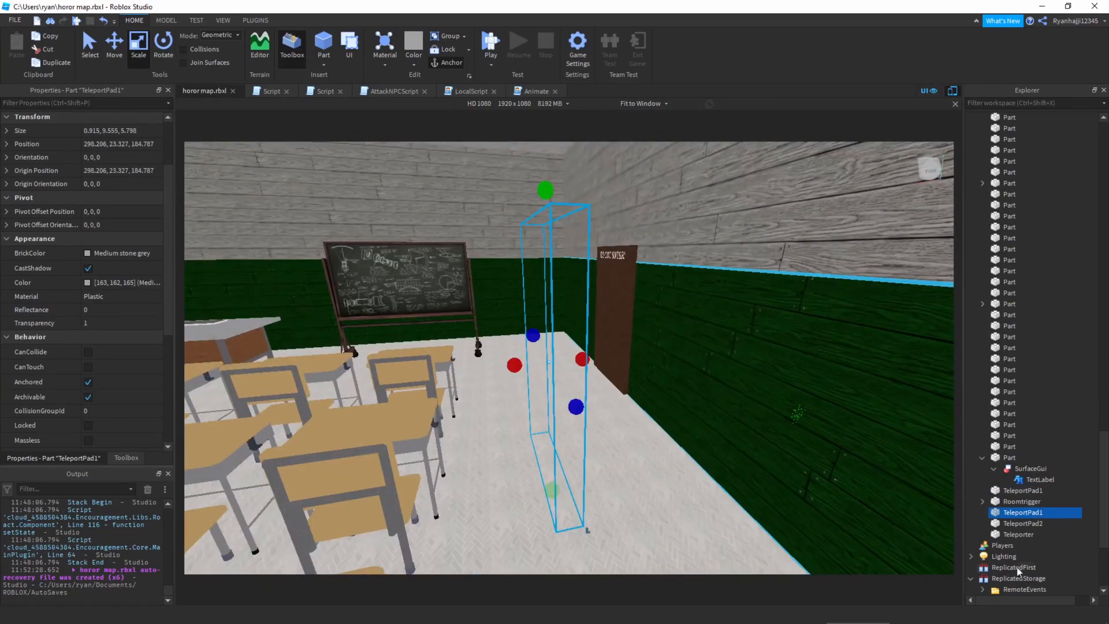
Duplicate the invisible door pad and rename the copy TeleportPad2
{"action": "left_click", "coordinate": [1023, 523]}
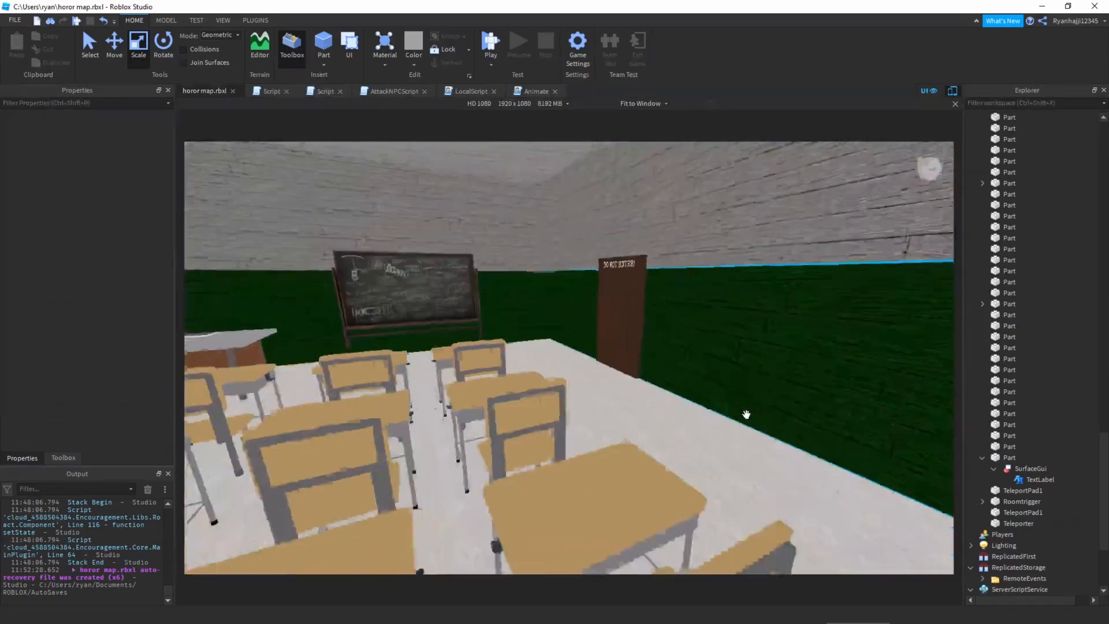
{"action": "left_click", "coordinate": [1022, 490]}
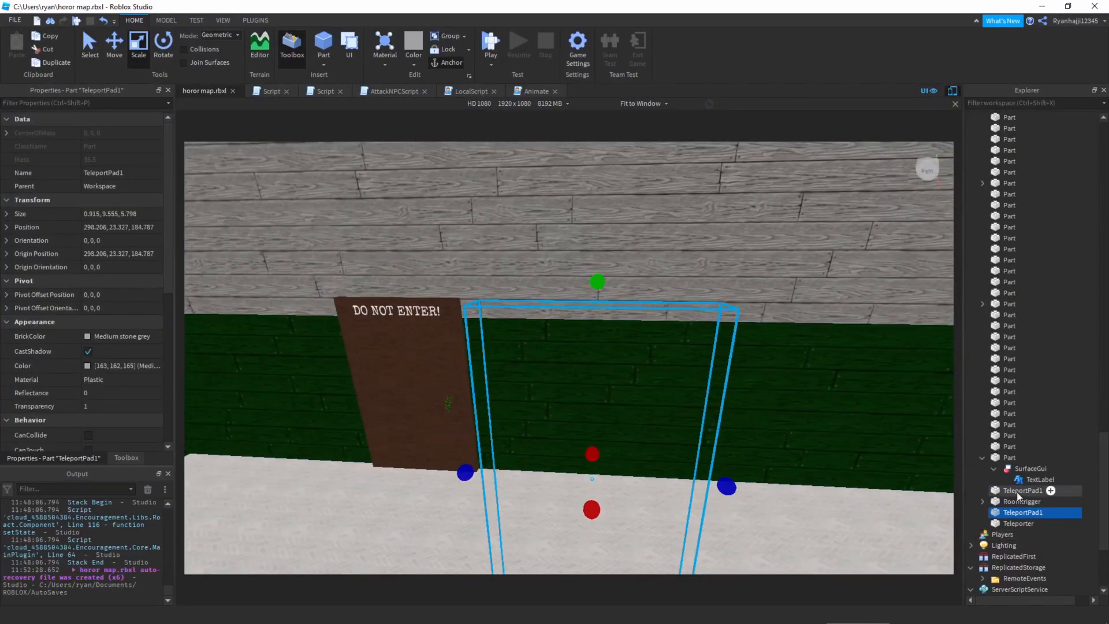
{"action": "double_click", "coordinate": [1024, 513]}
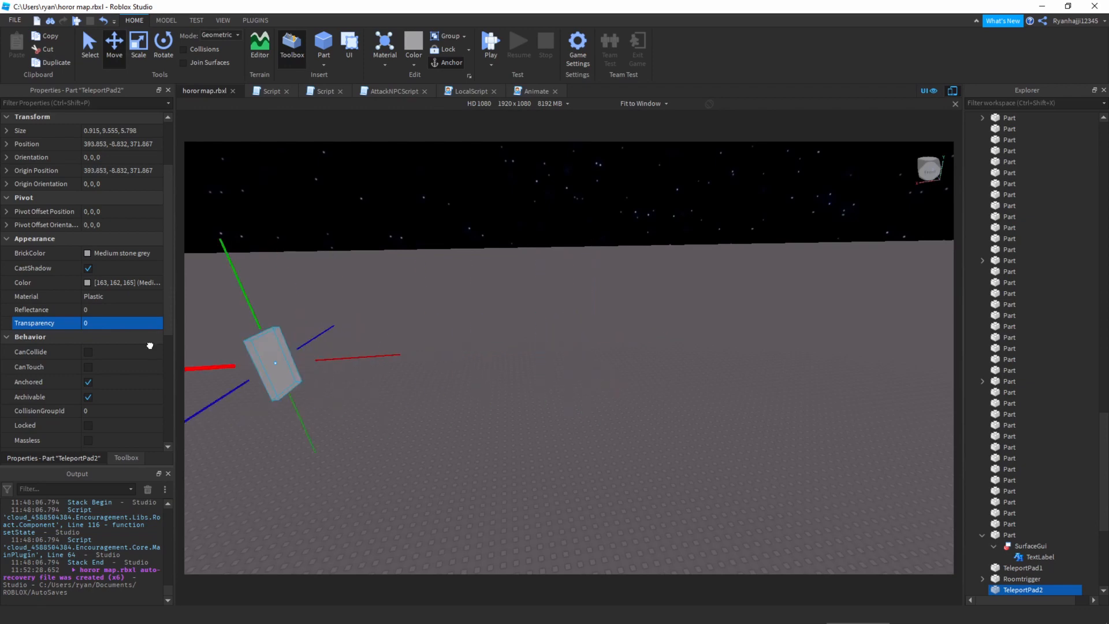
Insert a maze model from the Toolbox and scale TeleportPad2 onto its dirt path
{"action": "left_click", "coordinate": [125, 458]}
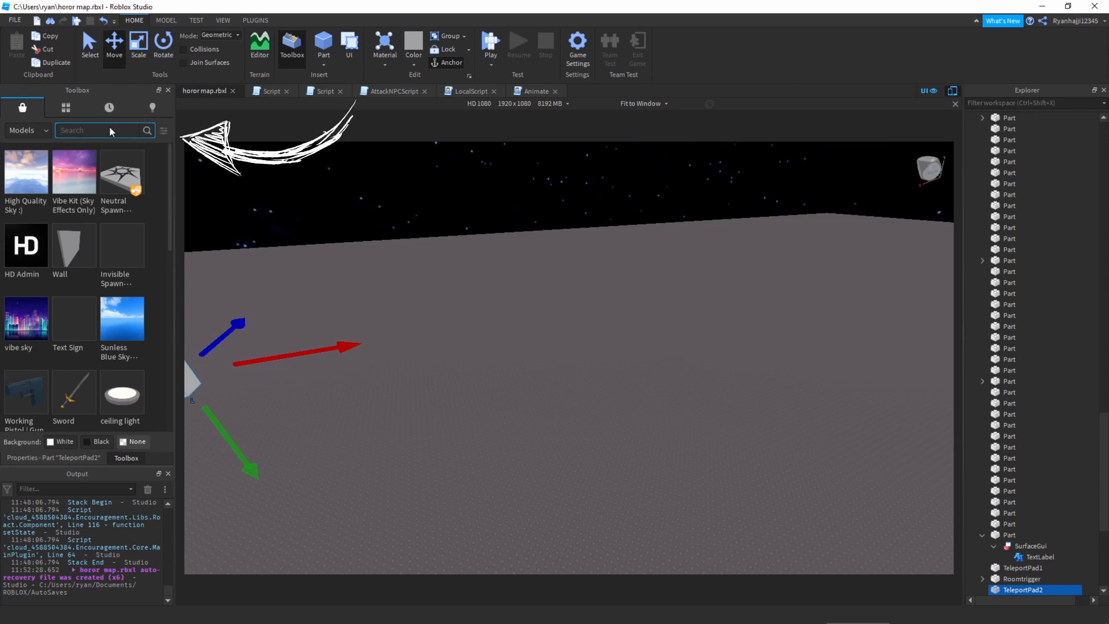
{"action": "type", "text": "maze"}
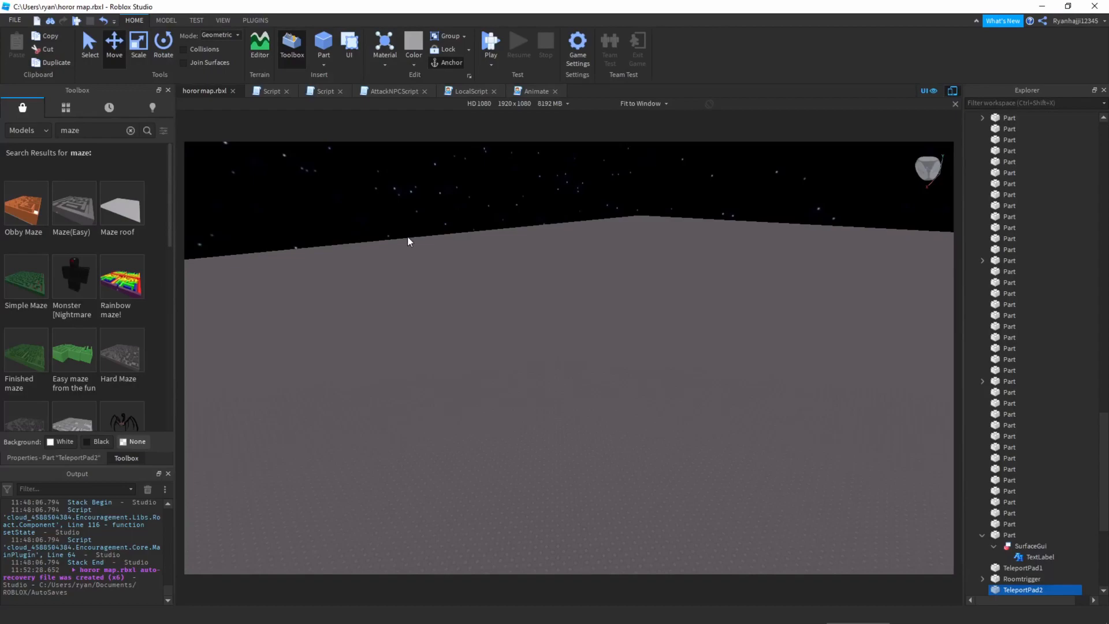
{"action": "mouse_move", "coordinate": [26, 276]}
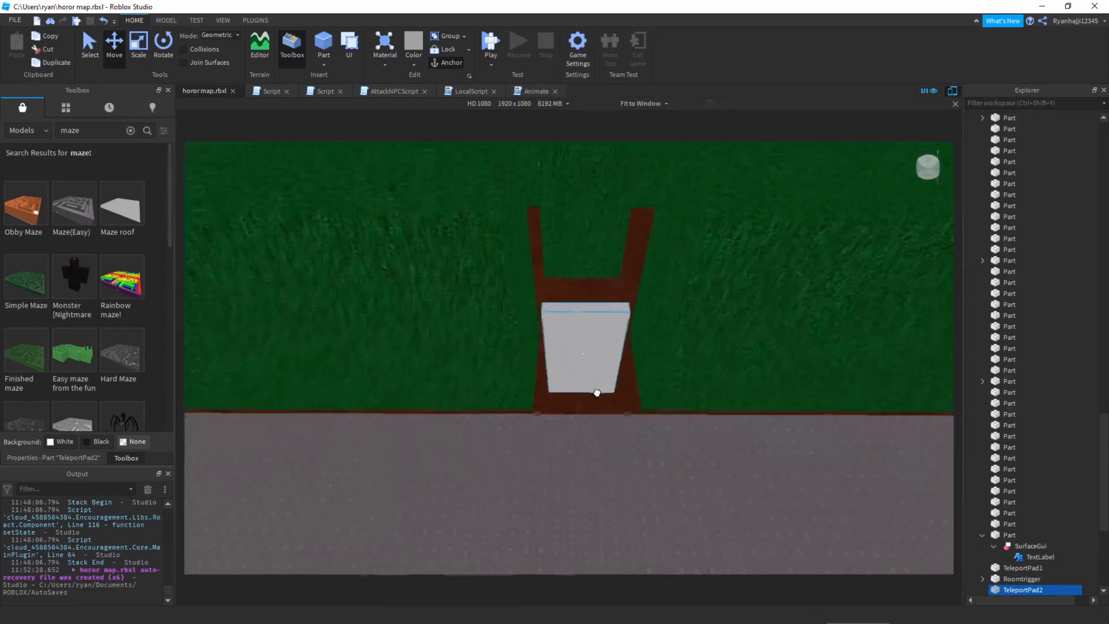
{"action": "left_click", "coordinate": [138, 42]}
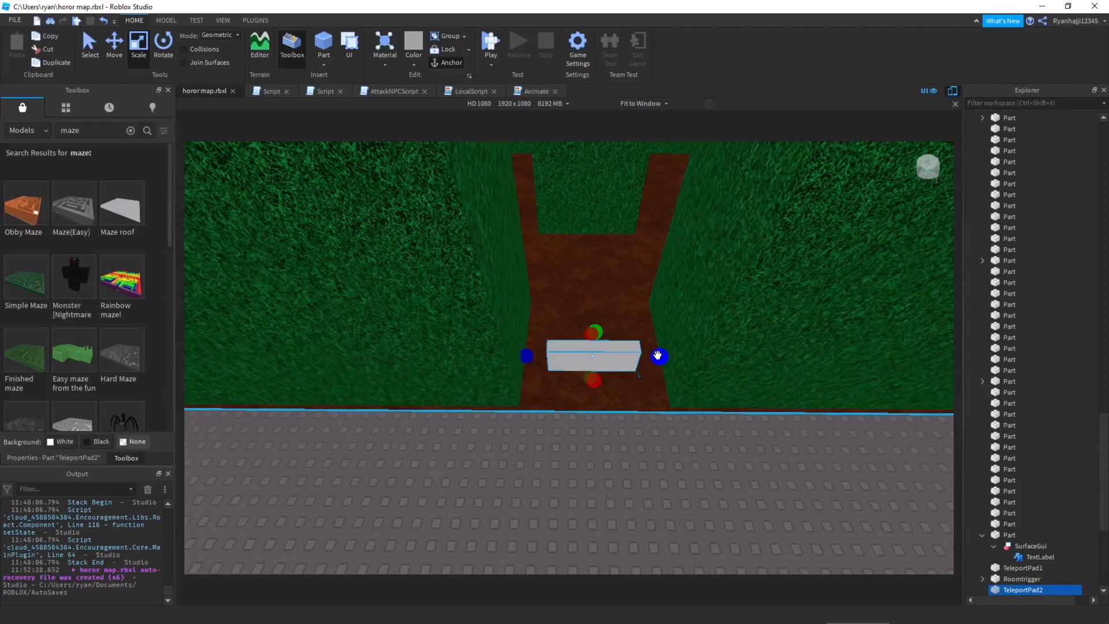
{"action": "left_click", "coordinate": [114, 44]}
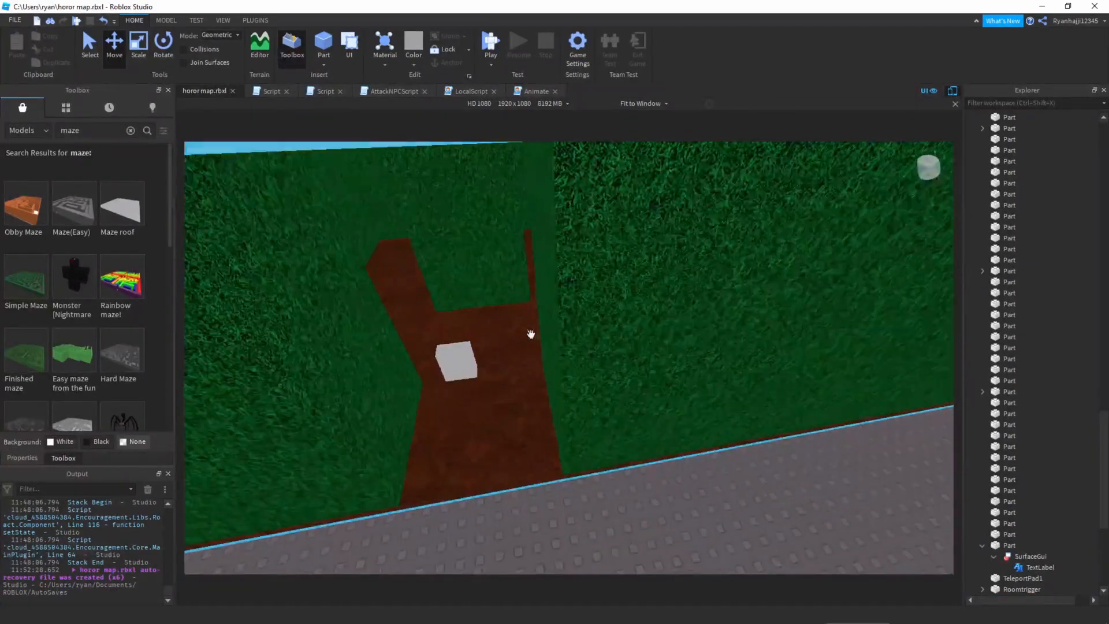
{"action": "left_click", "coordinate": [456, 362]}
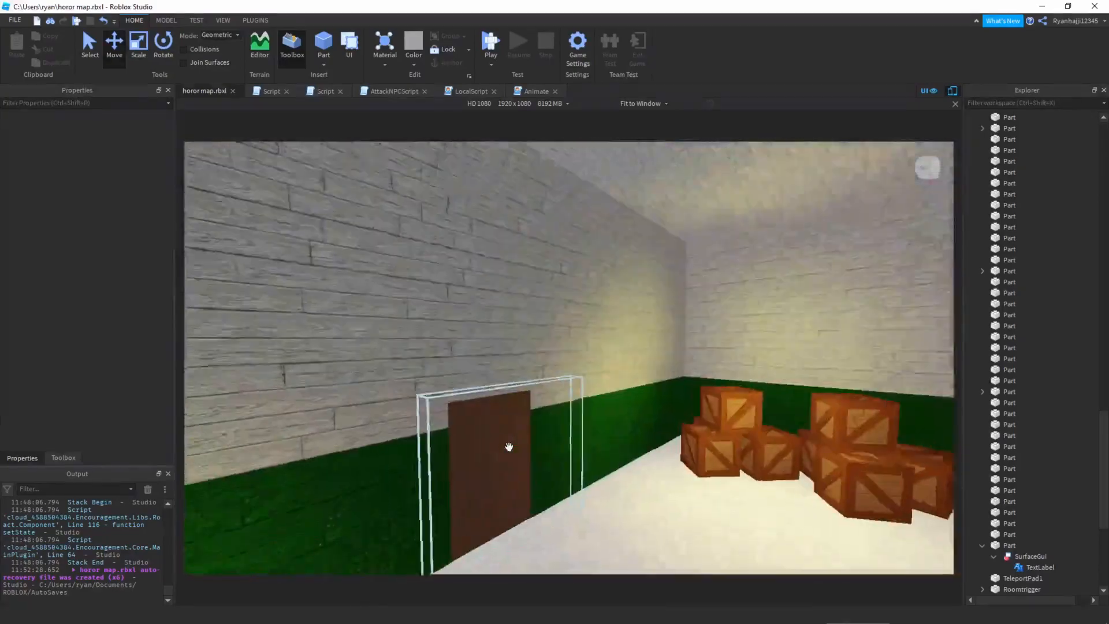
Insert a new Script inside TeleportPad1 via the Explorer insert menu
{"action": "left_click", "coordinate": [1025, 578]}
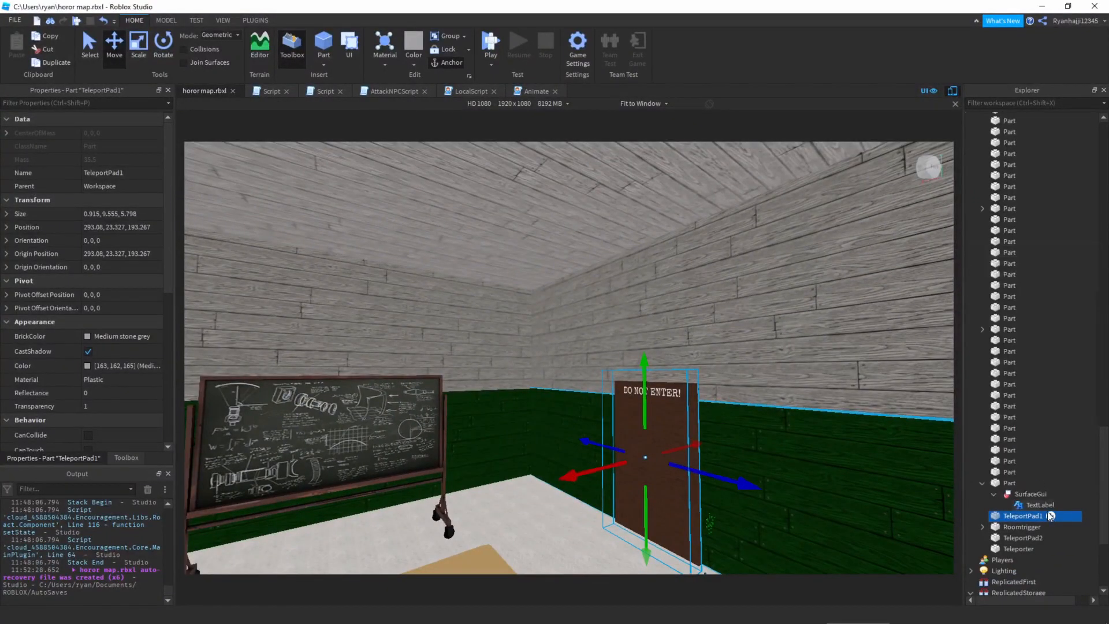
{"action": "left_click", "coordinate": [1030, 494]}
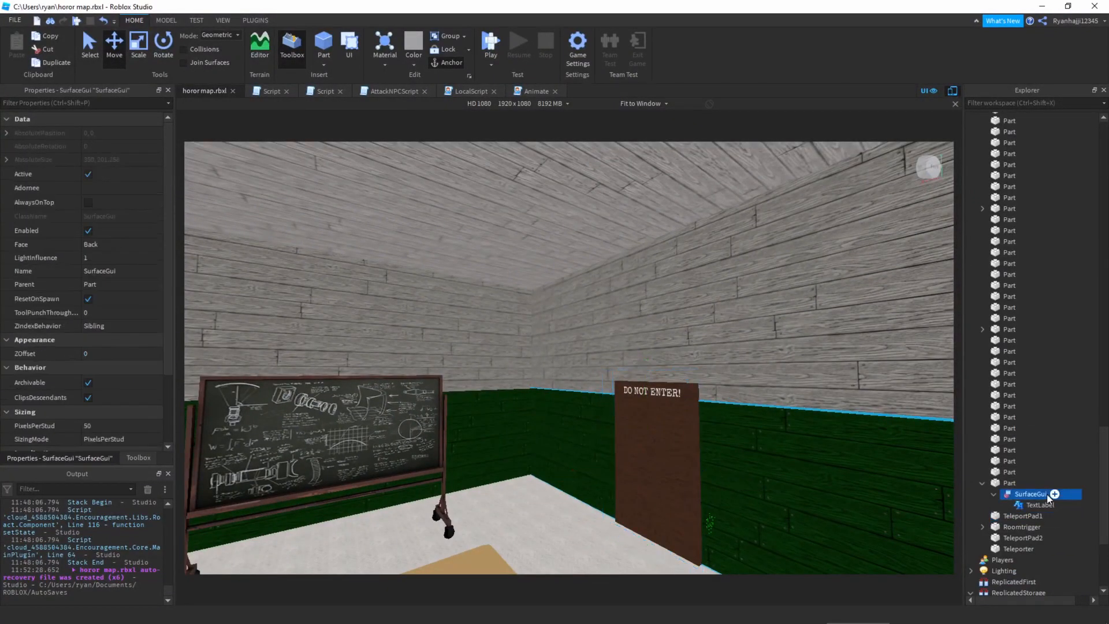
{"action": "left_click", "coordinate": [1035, 505]}
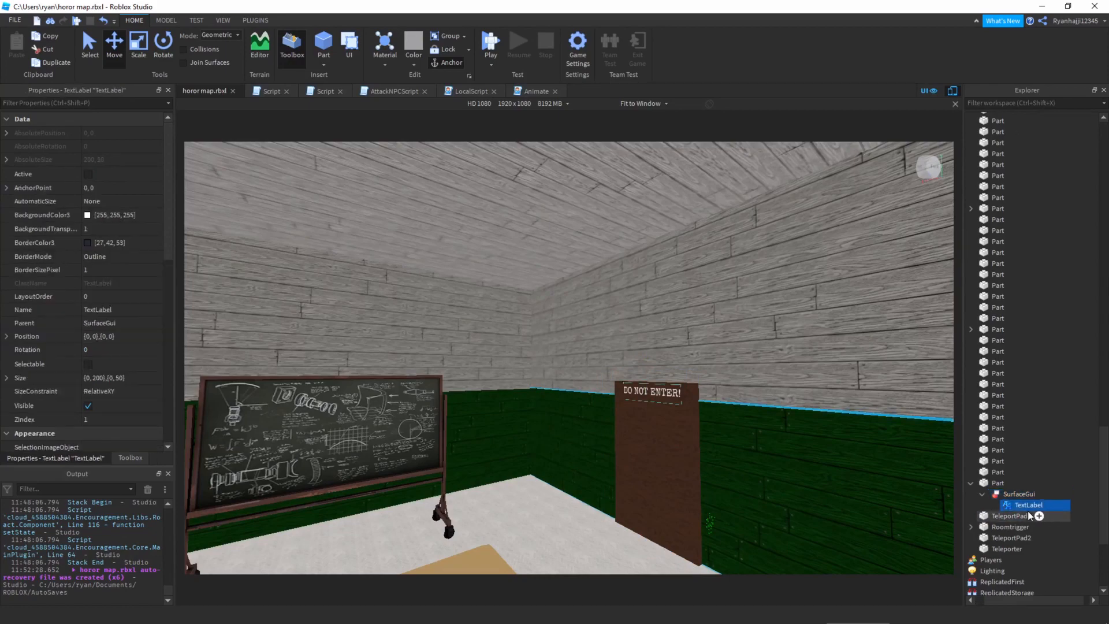
{"action": "left_click", "coordinate": [1021, 514]}
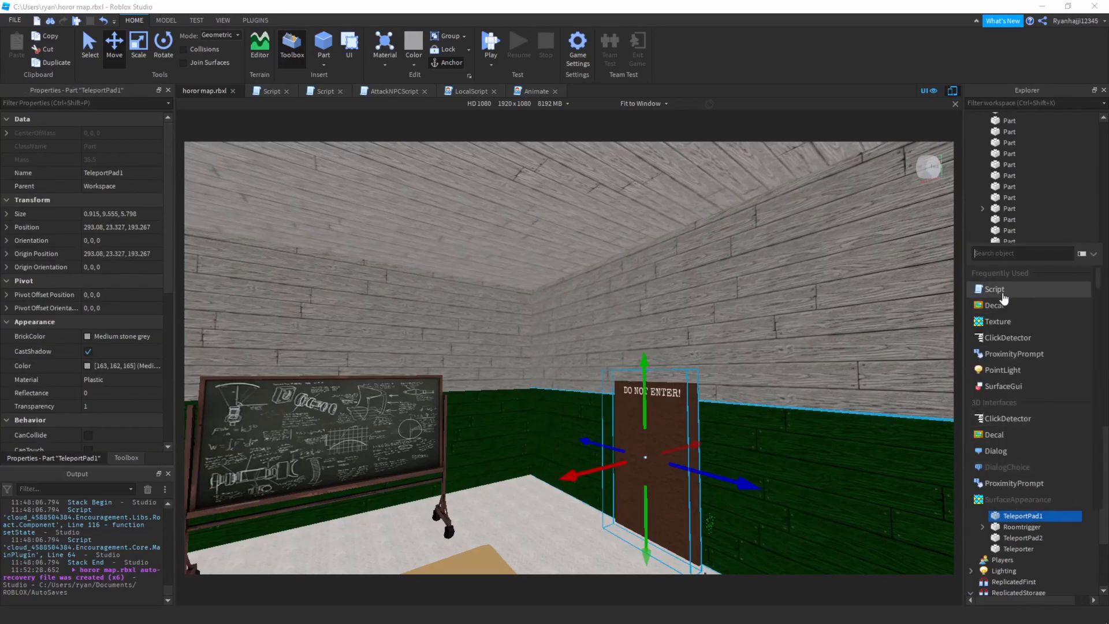
{"action": "left_click", "coordinate": [993, 289]}
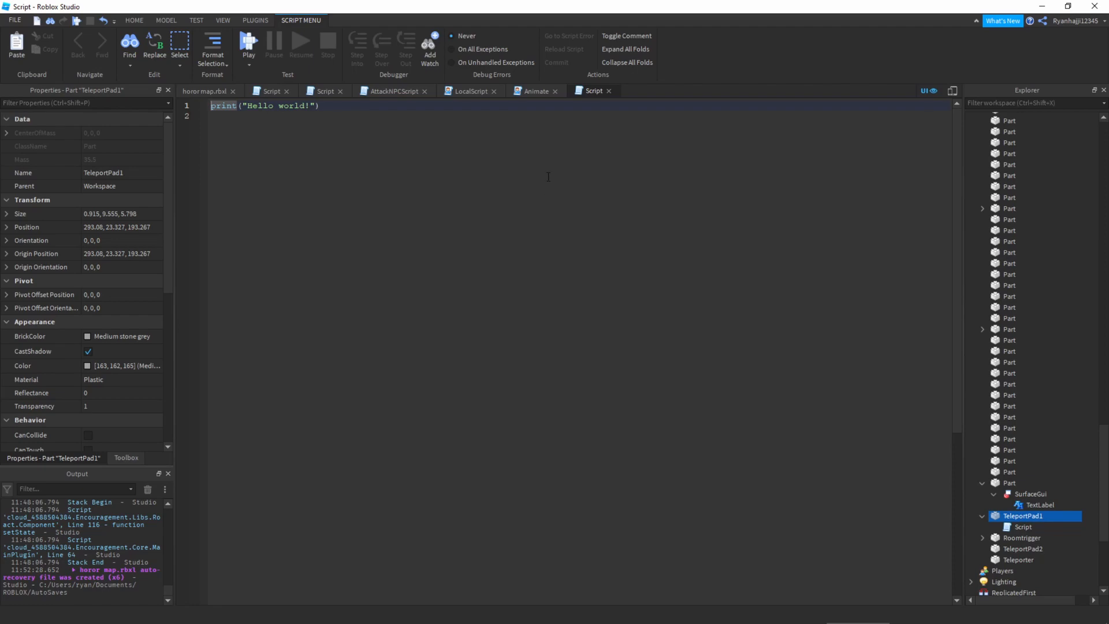
{"action": "mouse_move", "coordinate": [1023, 526]}
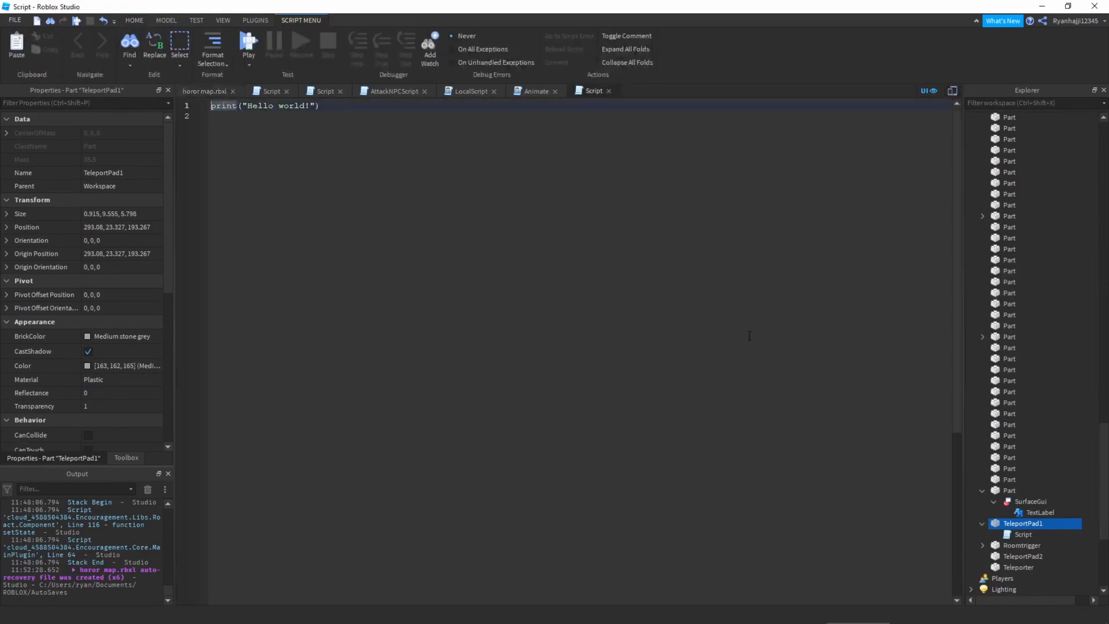
Write the Touched teleport script referencing game.Workspace.TeleportPad2 and return to the horror map view
{"action": "left_click", "coordinate": [249, 41]}
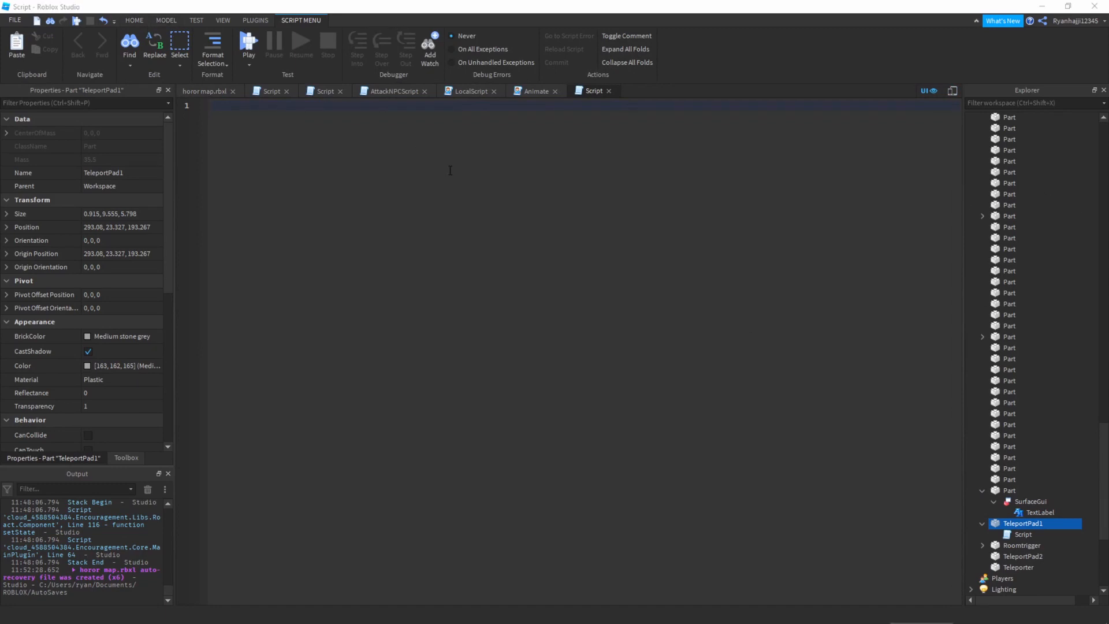
{"action": "type", "text": "local"}
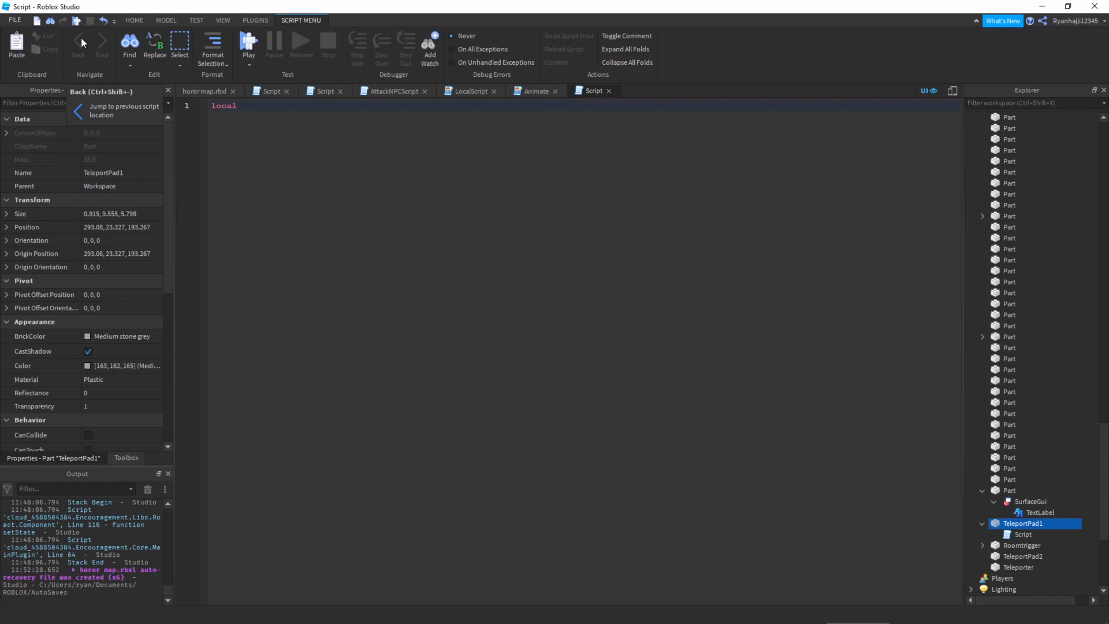
{"action": "type", "text": "Pad2"}
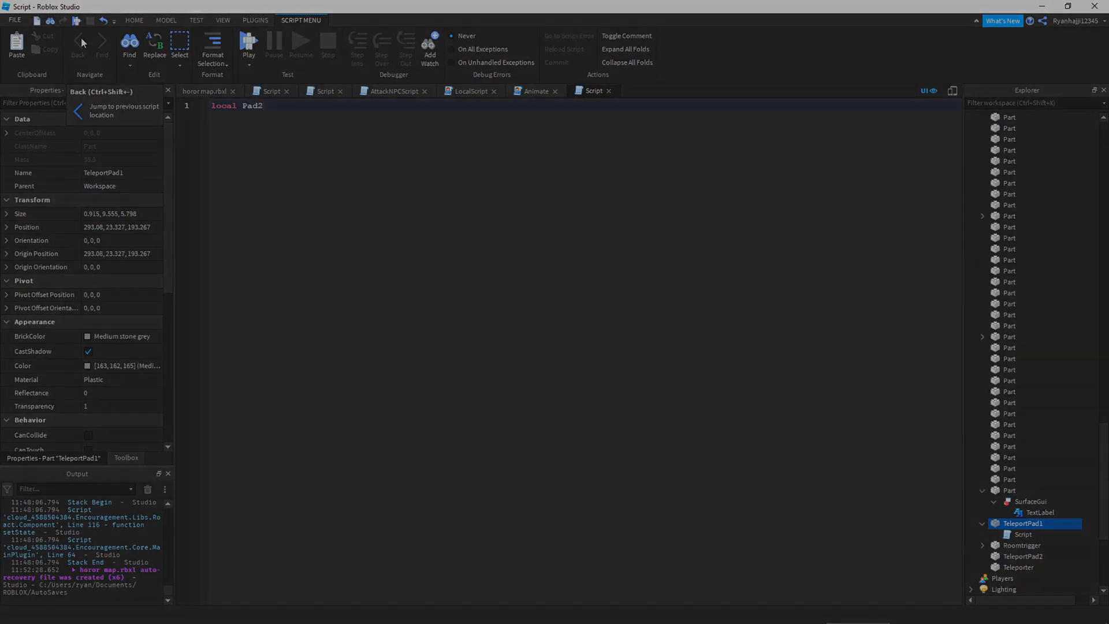
{"action": "type", "text": "= game/"}
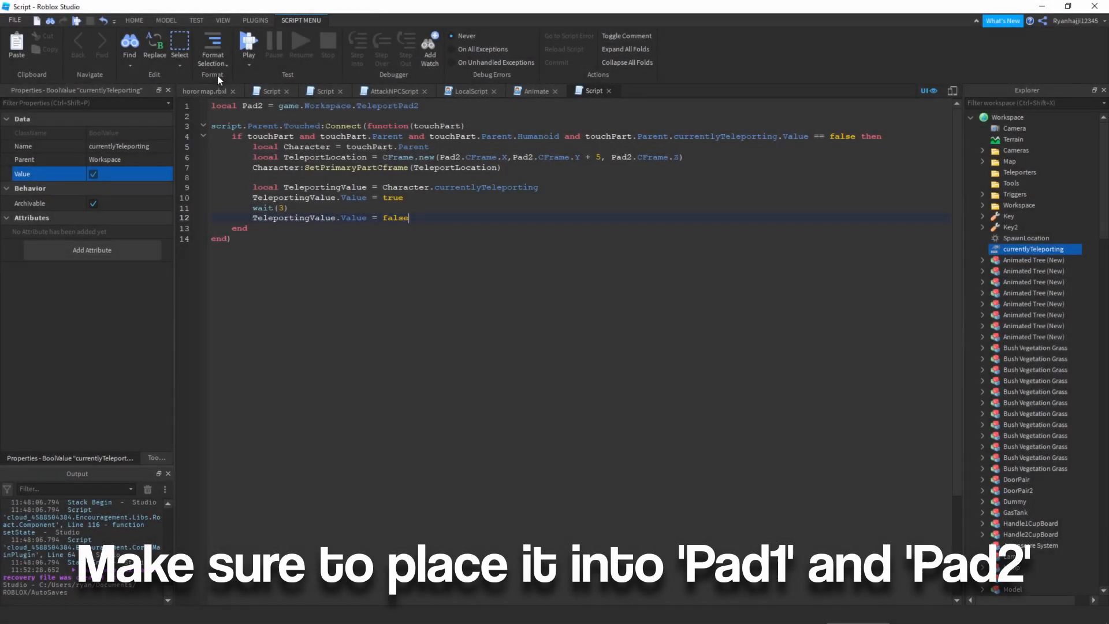
{"action": "left_click", "coordinate": [203, 91]}
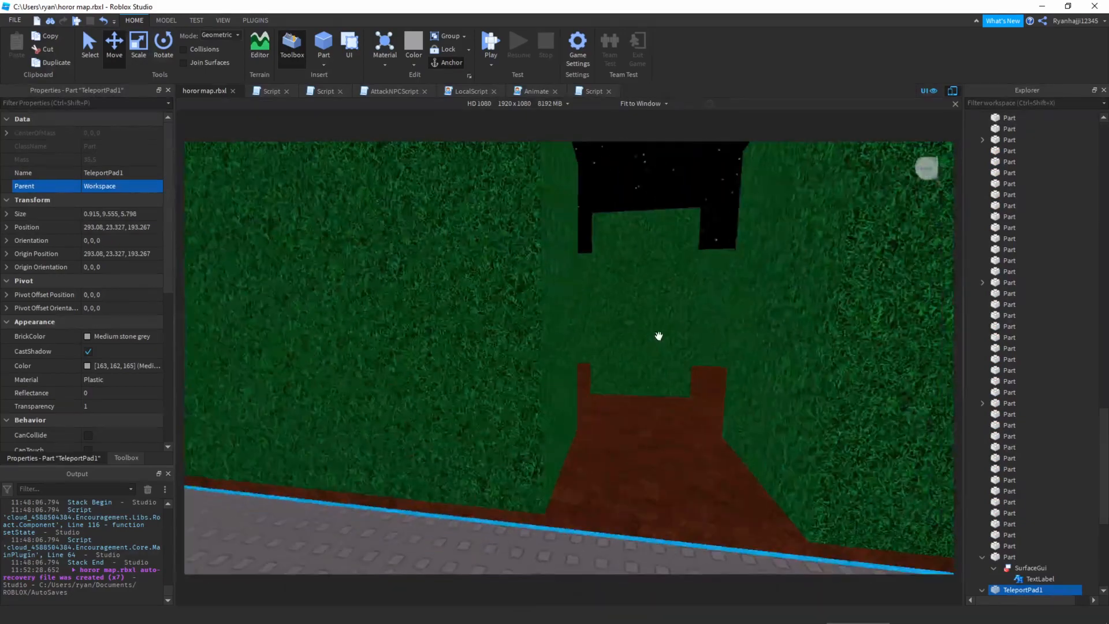
{"action": "left_click", "coordinate": [1022, 589]}
{"action": "type", "text": "spaw"}
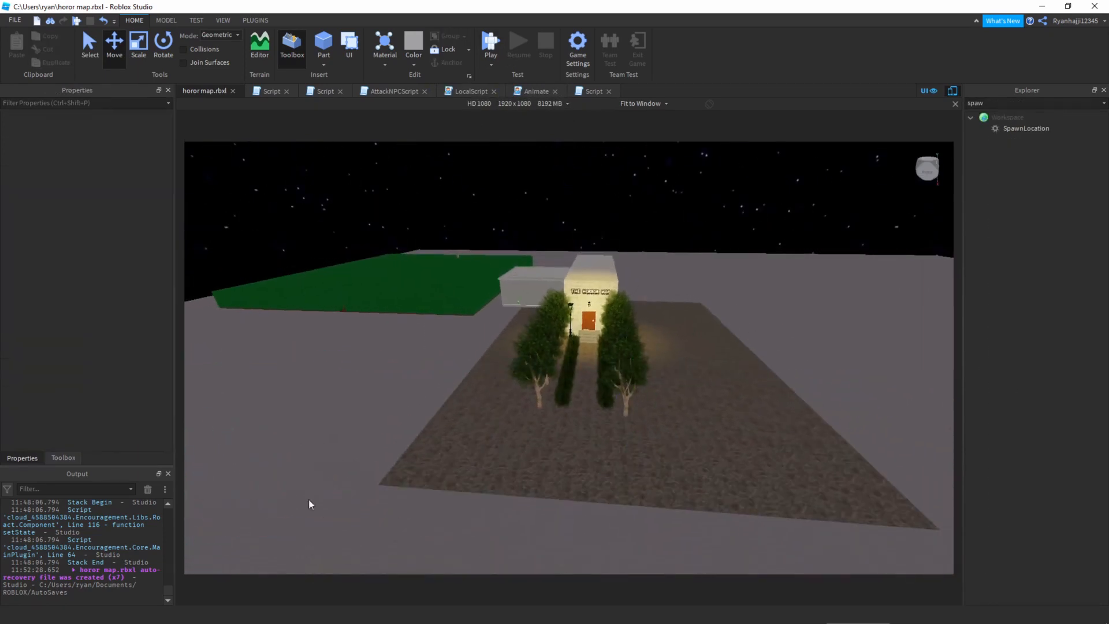
{"action": "left_click", "coordinate": [1033, 103]}
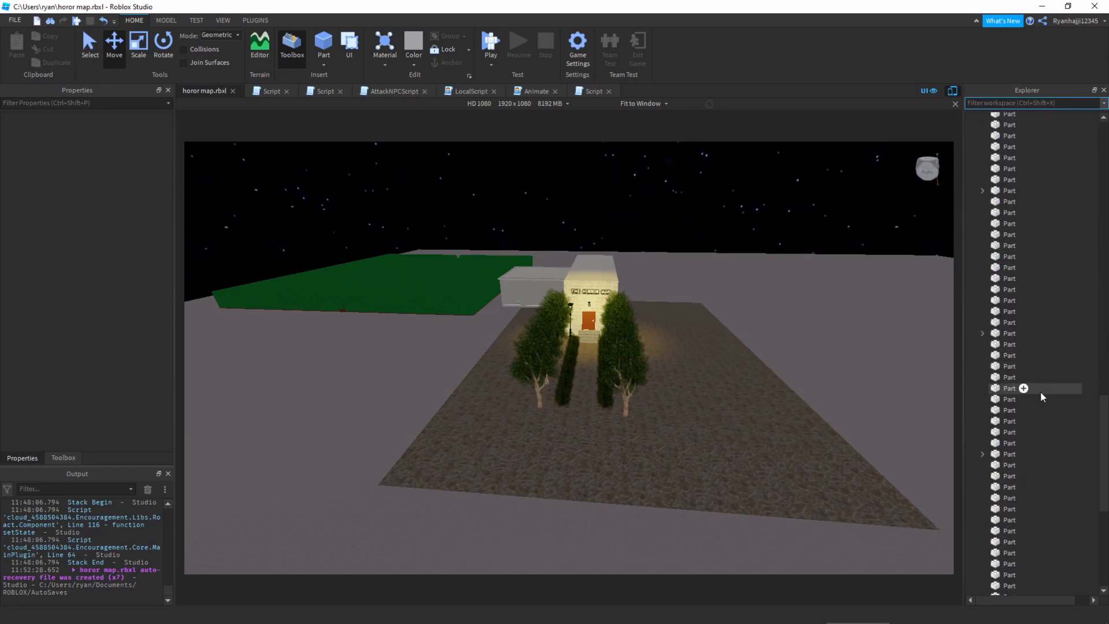
{"action": "left_click", "coordinate": [1004, 403]}
{"action": "type", "text": "35"}
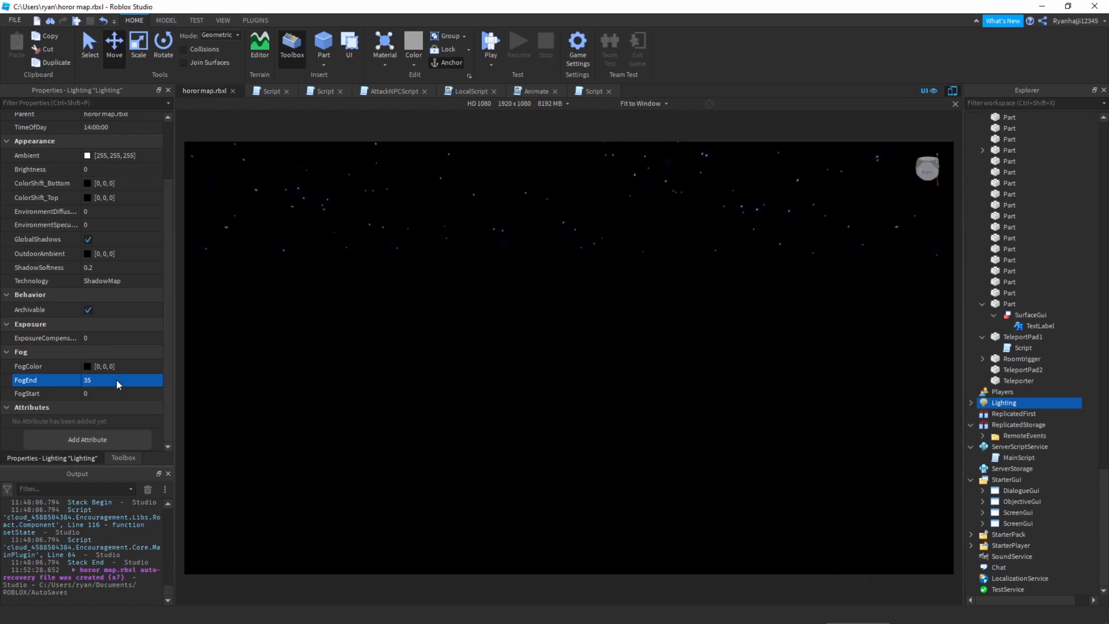
Set Lighting FogStart to 1 so the black fog begins right at the player
{"action": "left_click", "coordinate": [107, 393]}
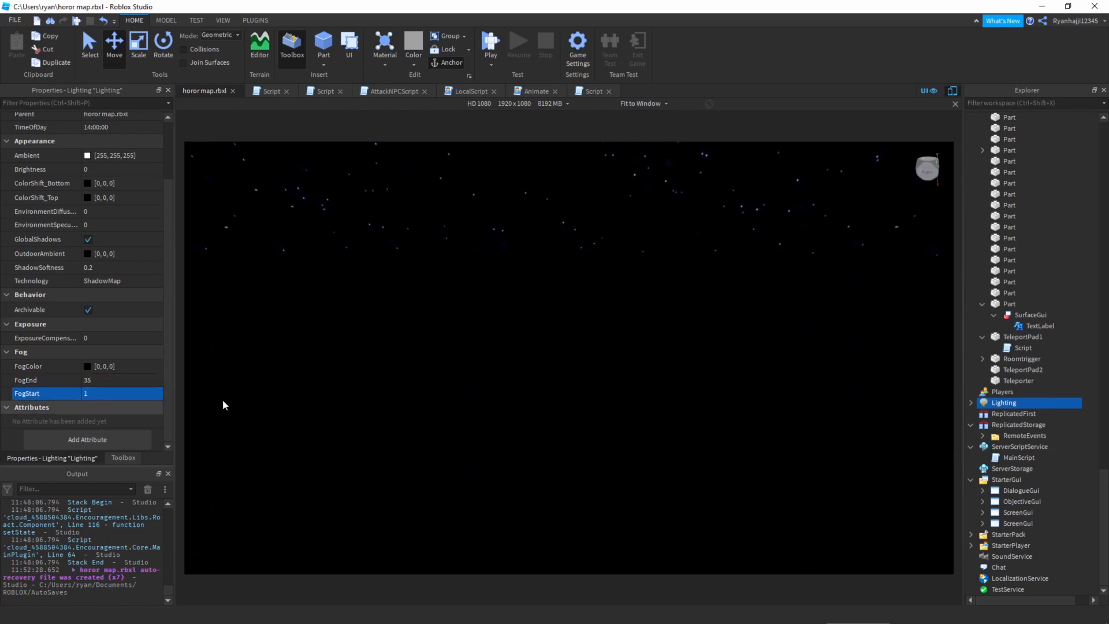